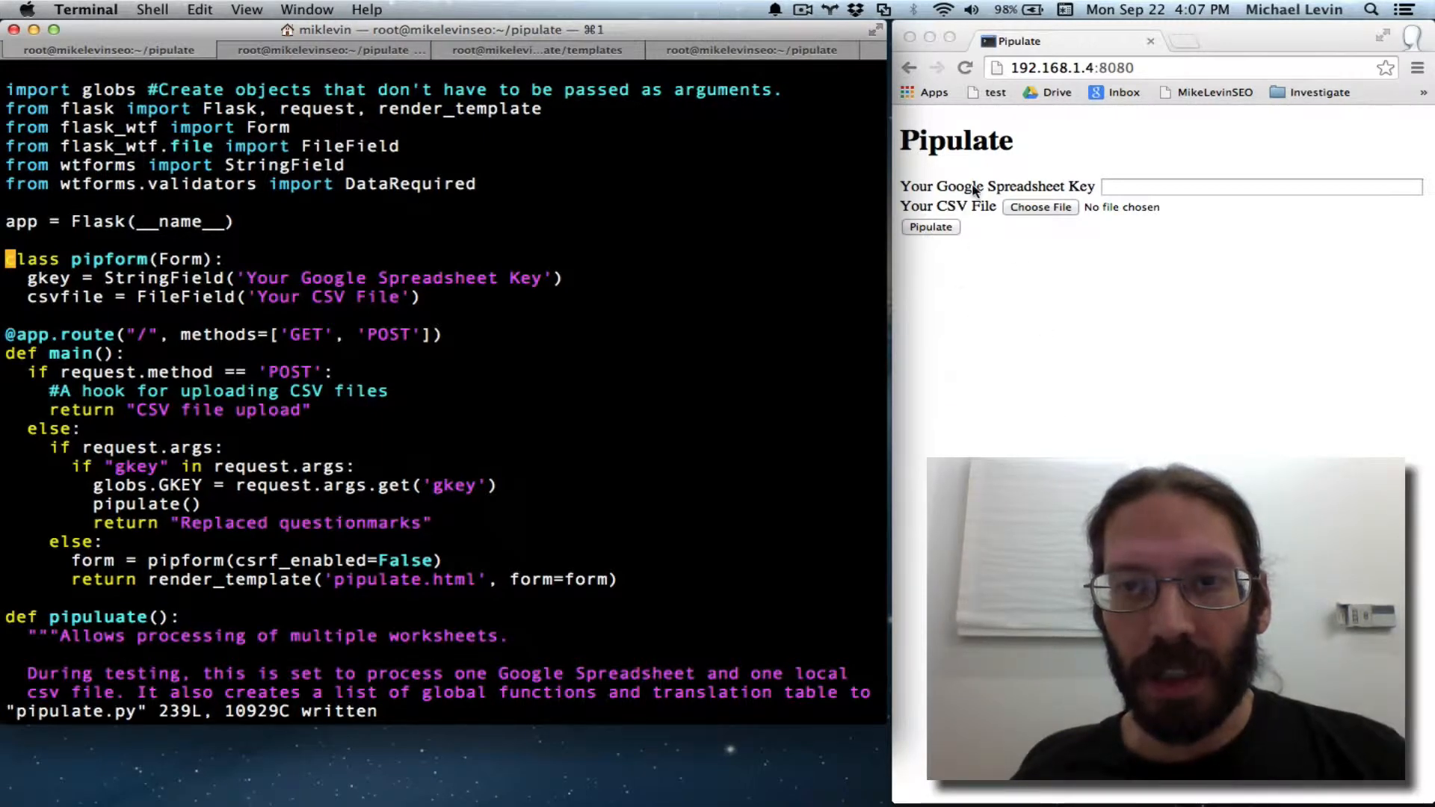
mouse_move(1049, 212)
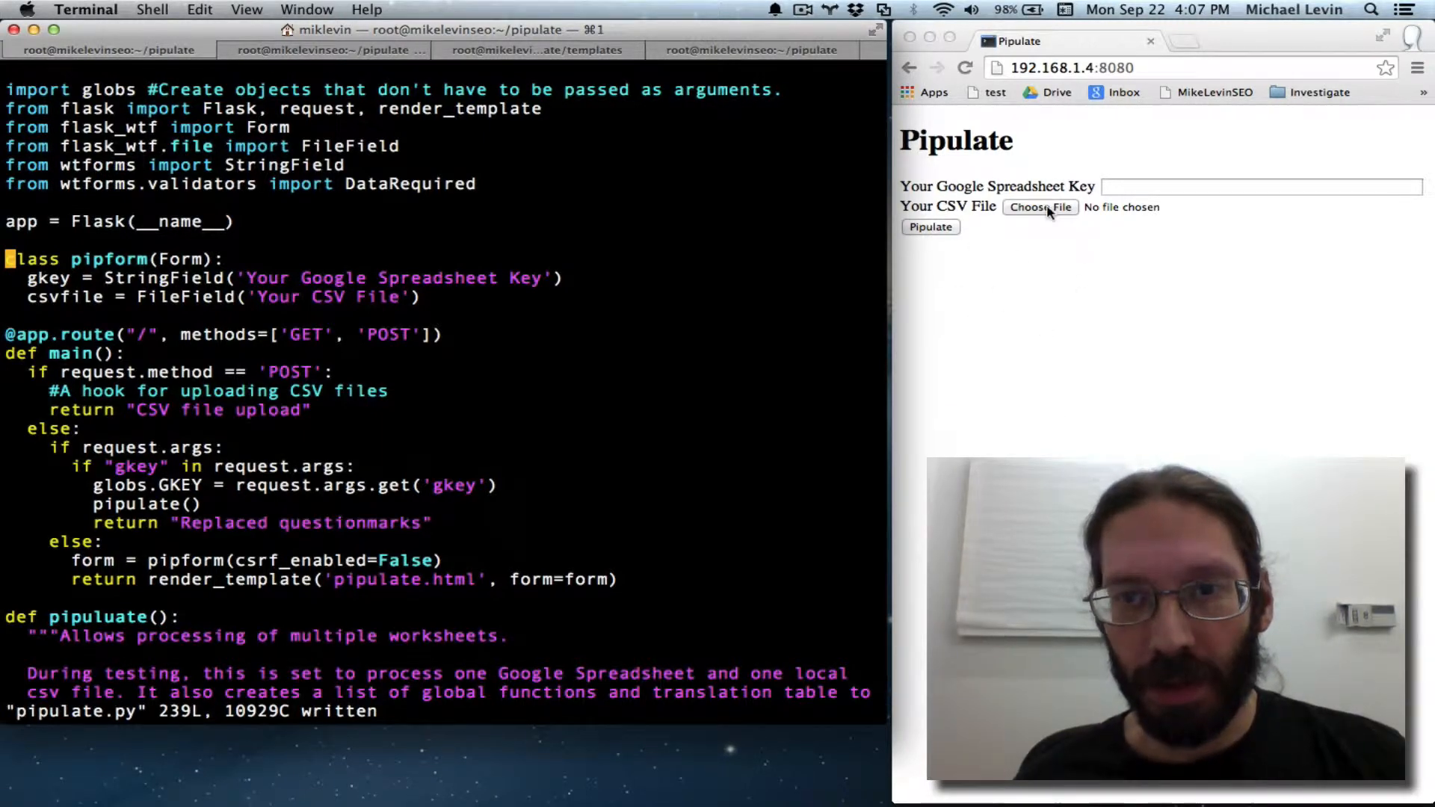
Step: Review the Quickstart validator example's wtforms.validators import, then begin typing 'va' for validators in Vim
left_click(1261, 187)
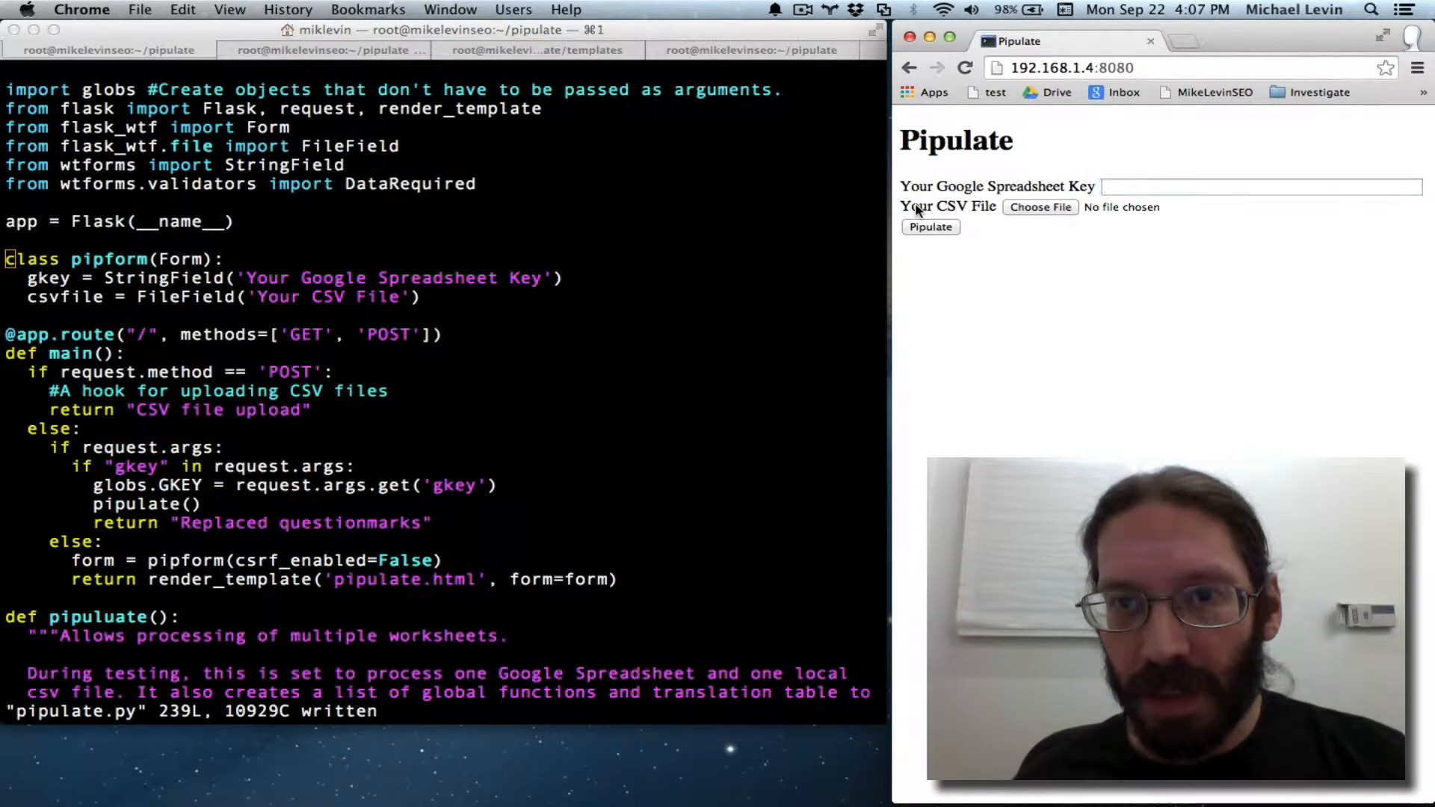
left_click(1040, 206)
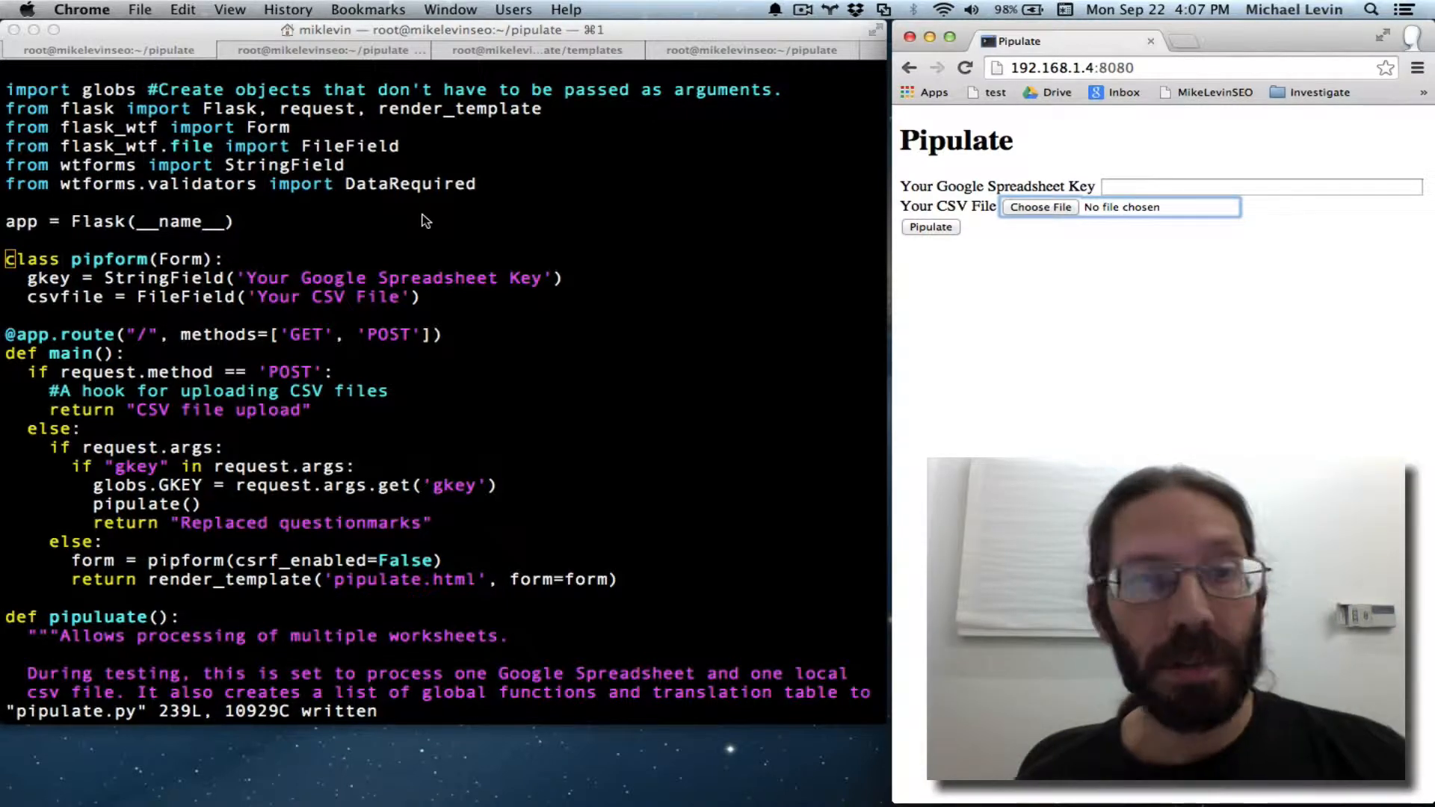
mouse_move(718, 158)
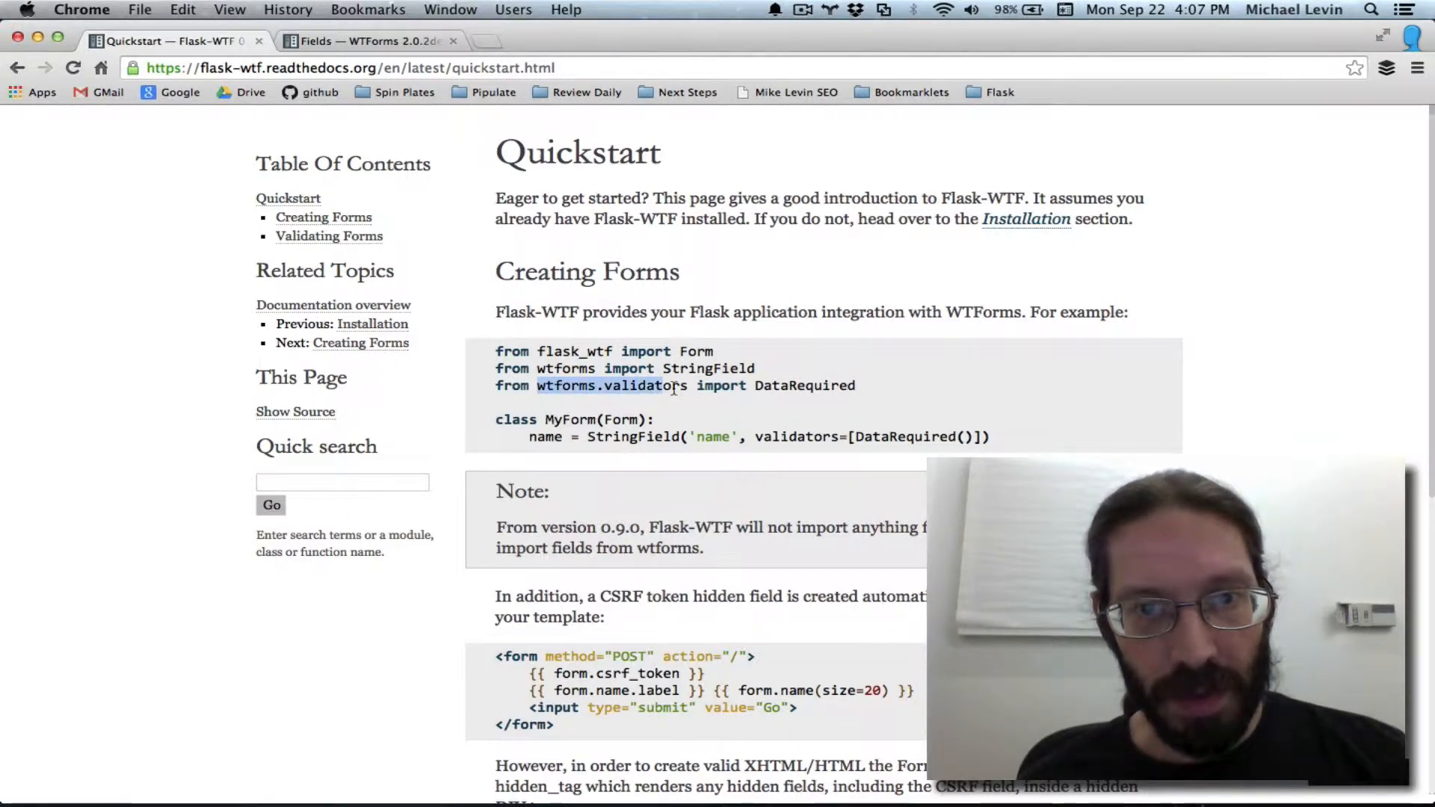
double_click(803, 385)
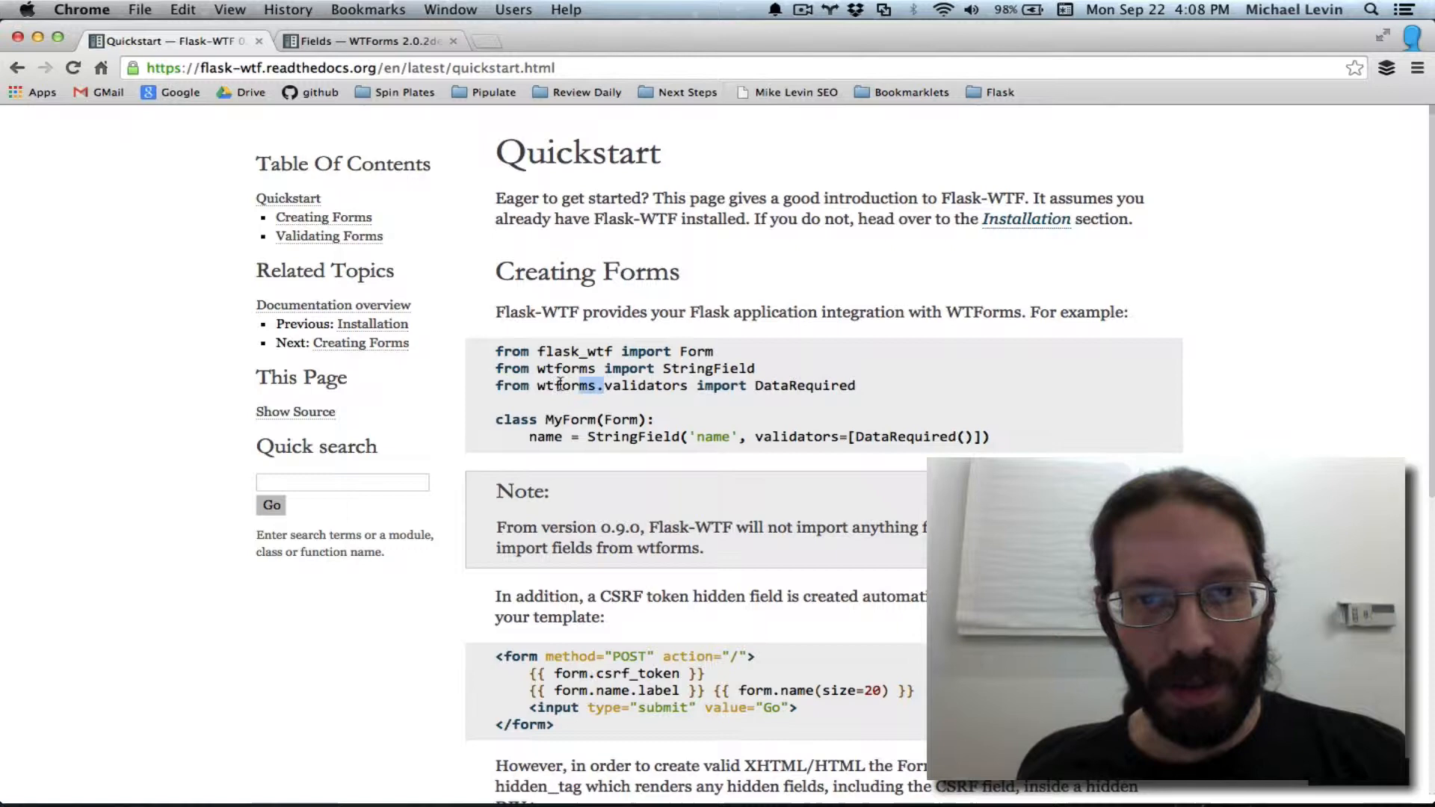
double_click(565, 386)
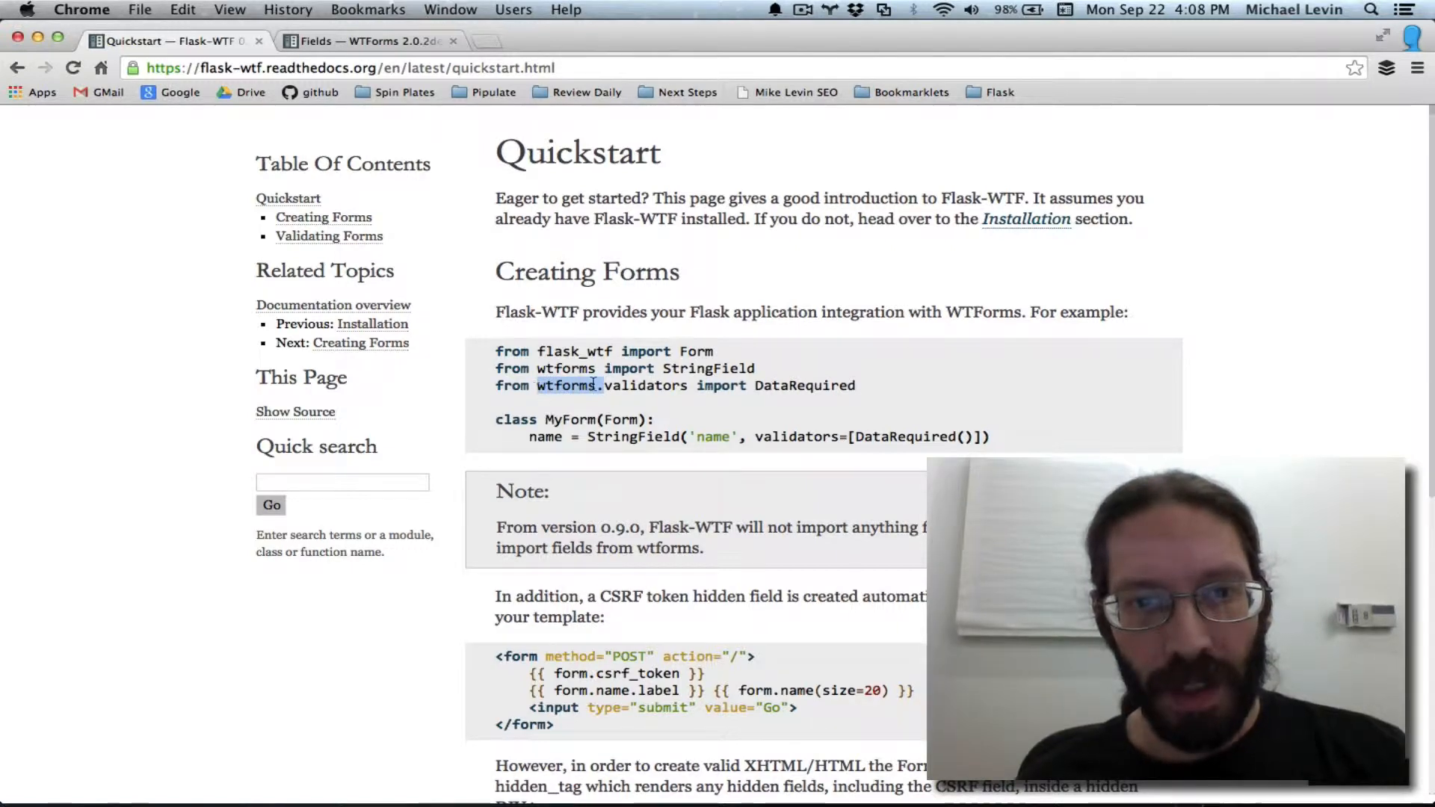
double_click(646, 386)
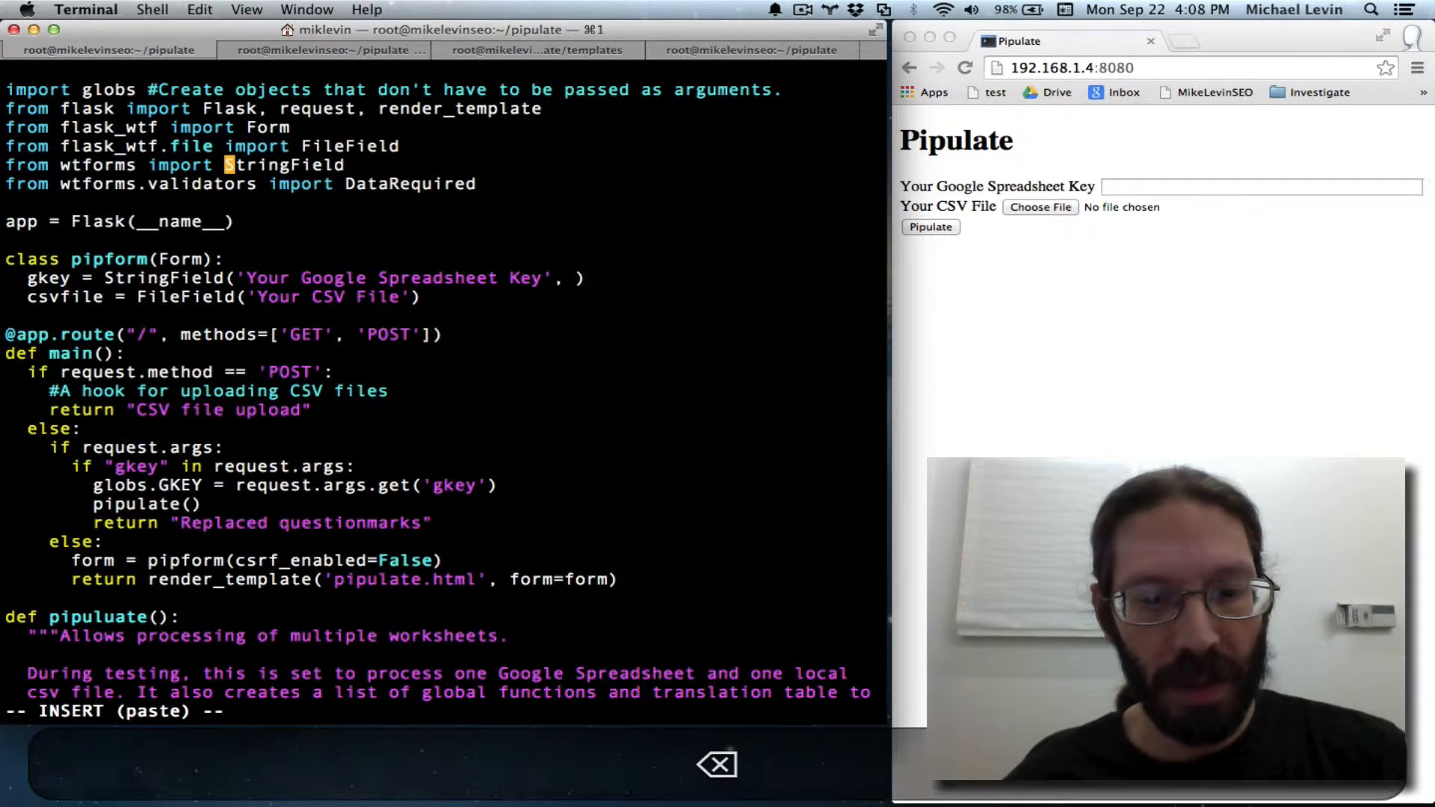
type("va")
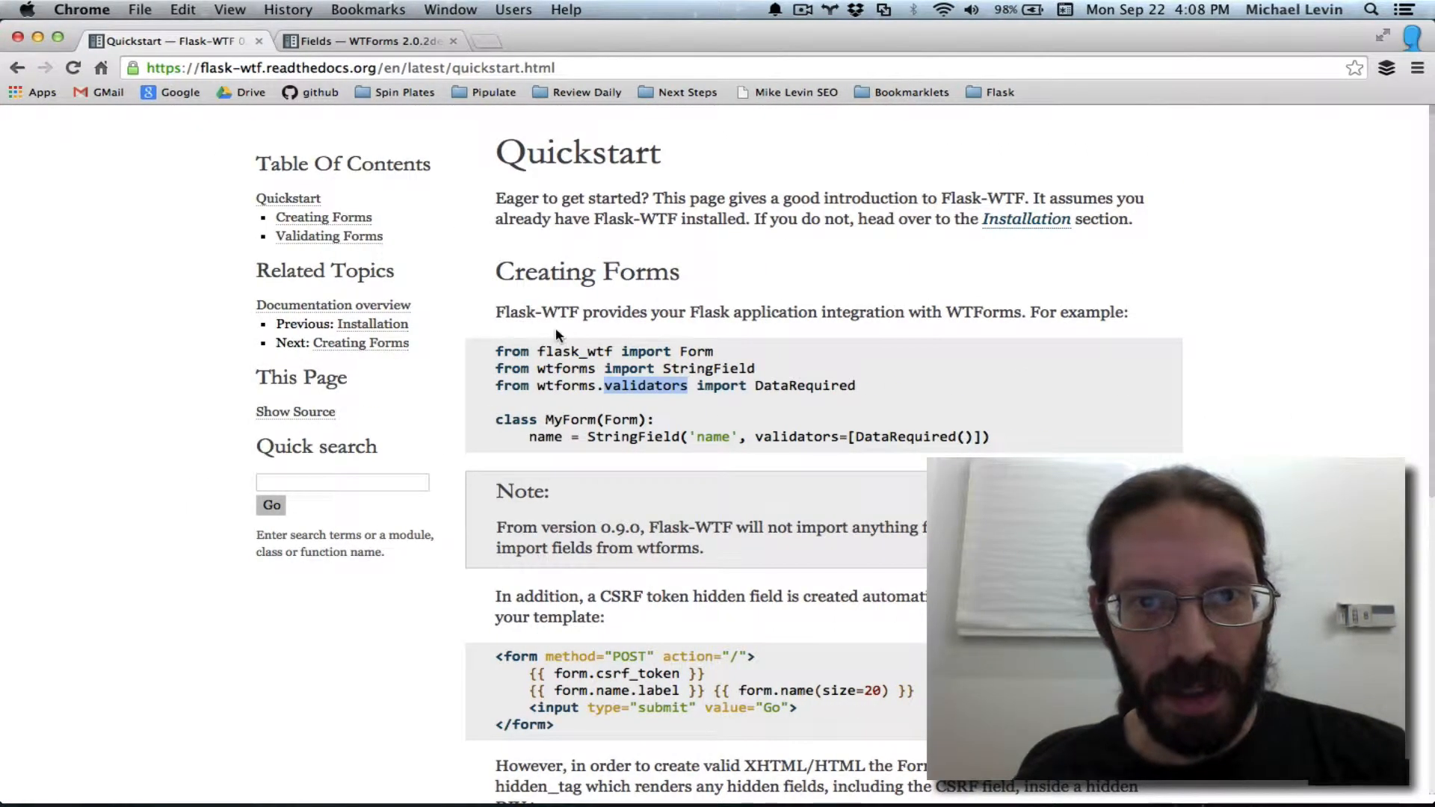
mouse_move(719, 386)
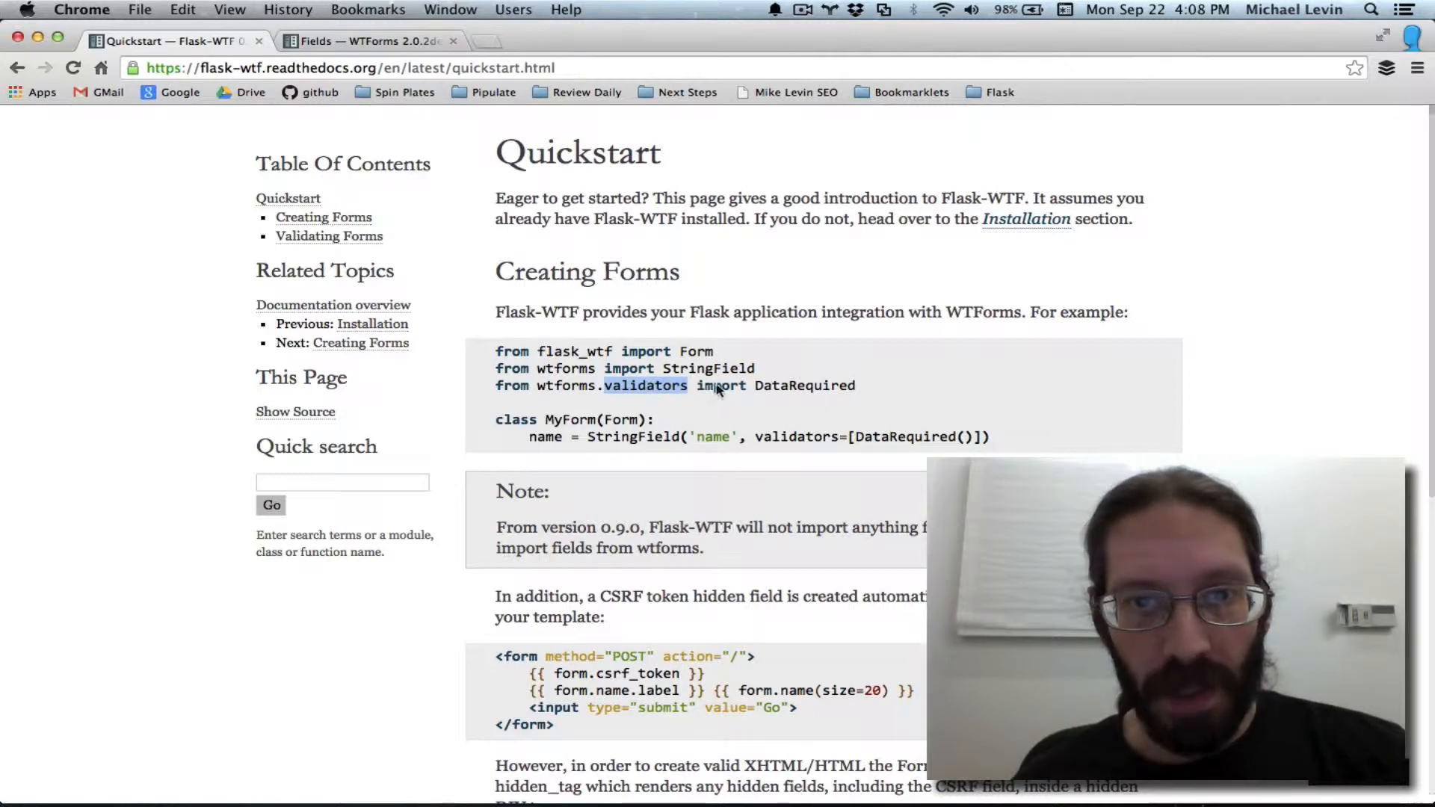
mouse_move(757, 437)
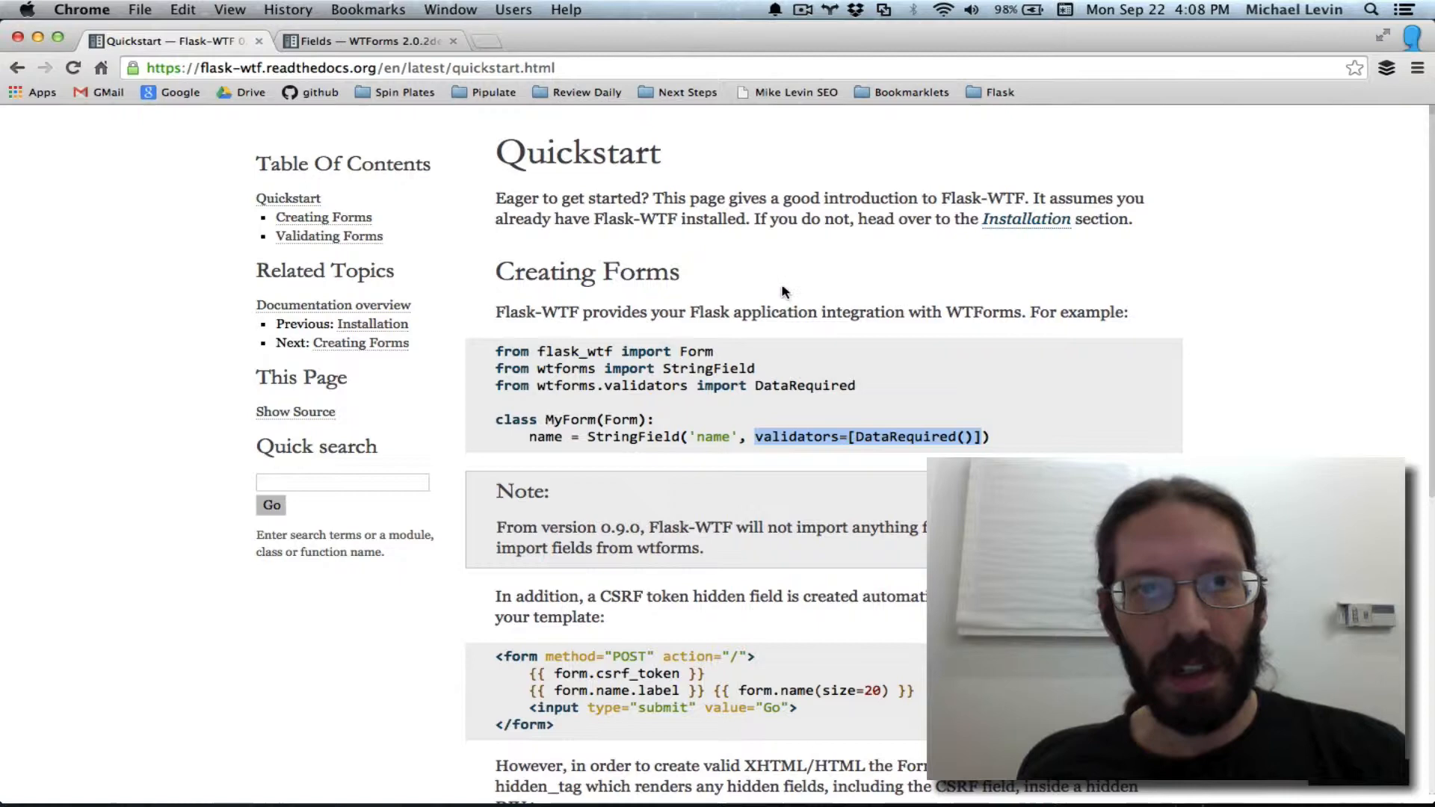
Step: Copy validators.required() from the WTForms Fields field-definitions example
left_click(364, 42)
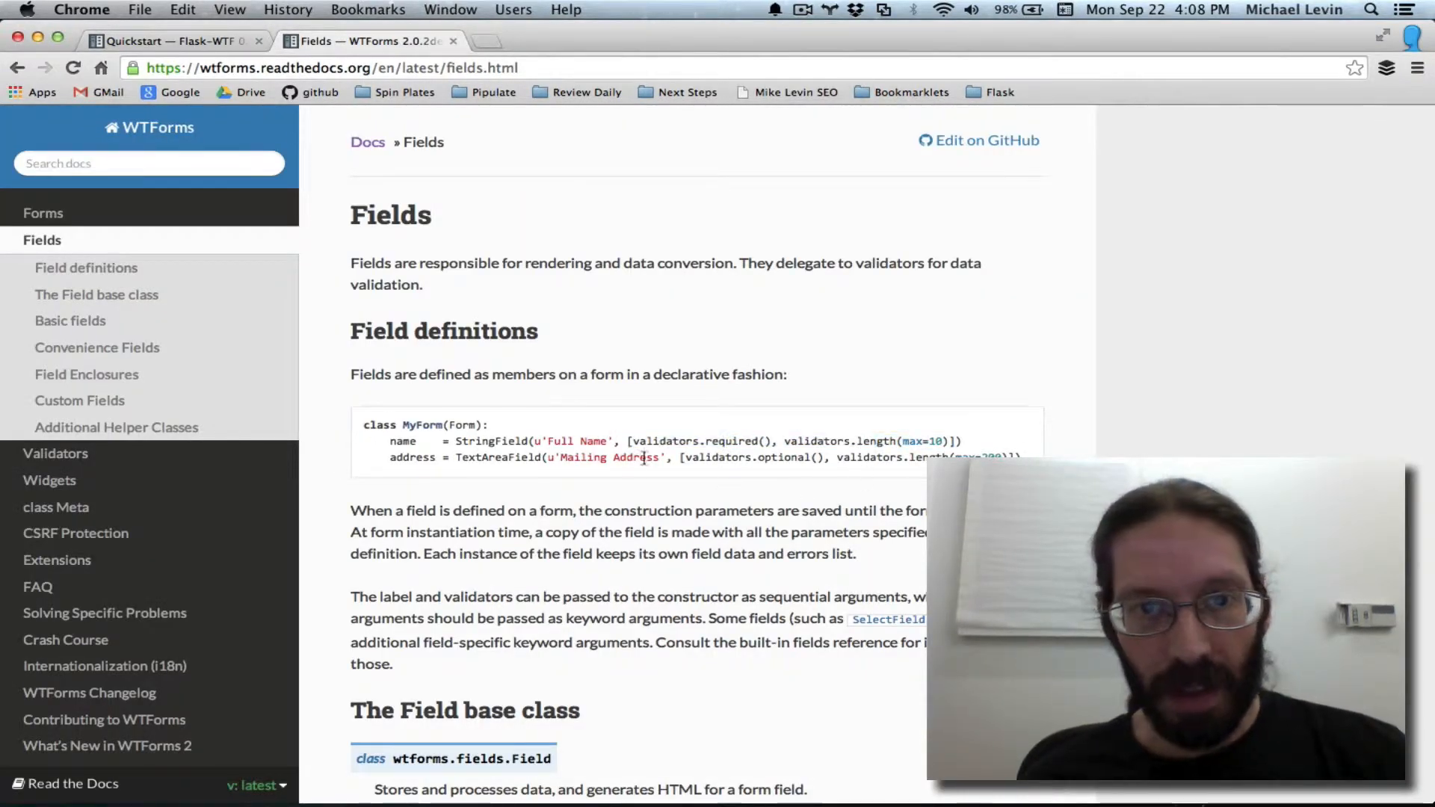
mouse_move(592, 440)
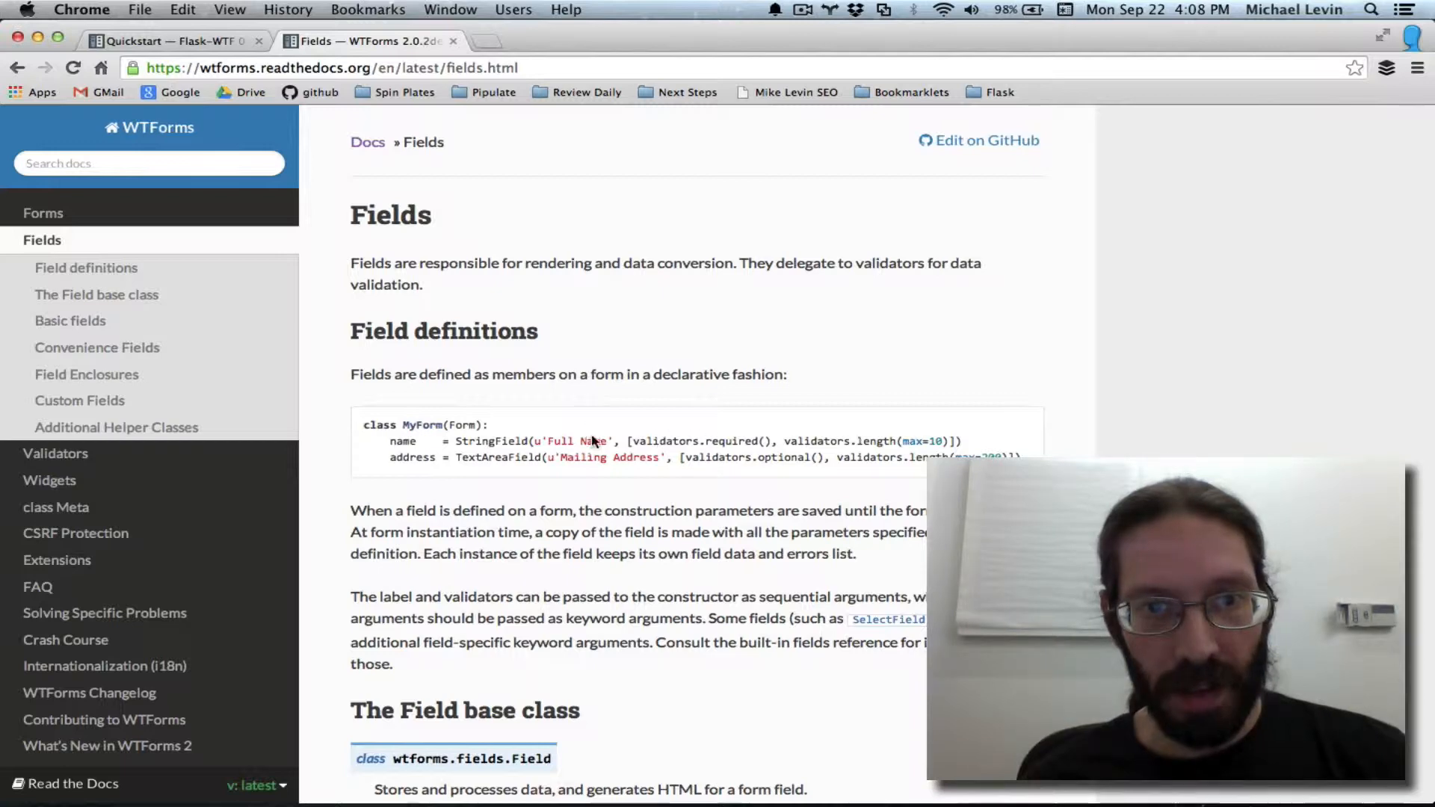
double_click(559, 441)
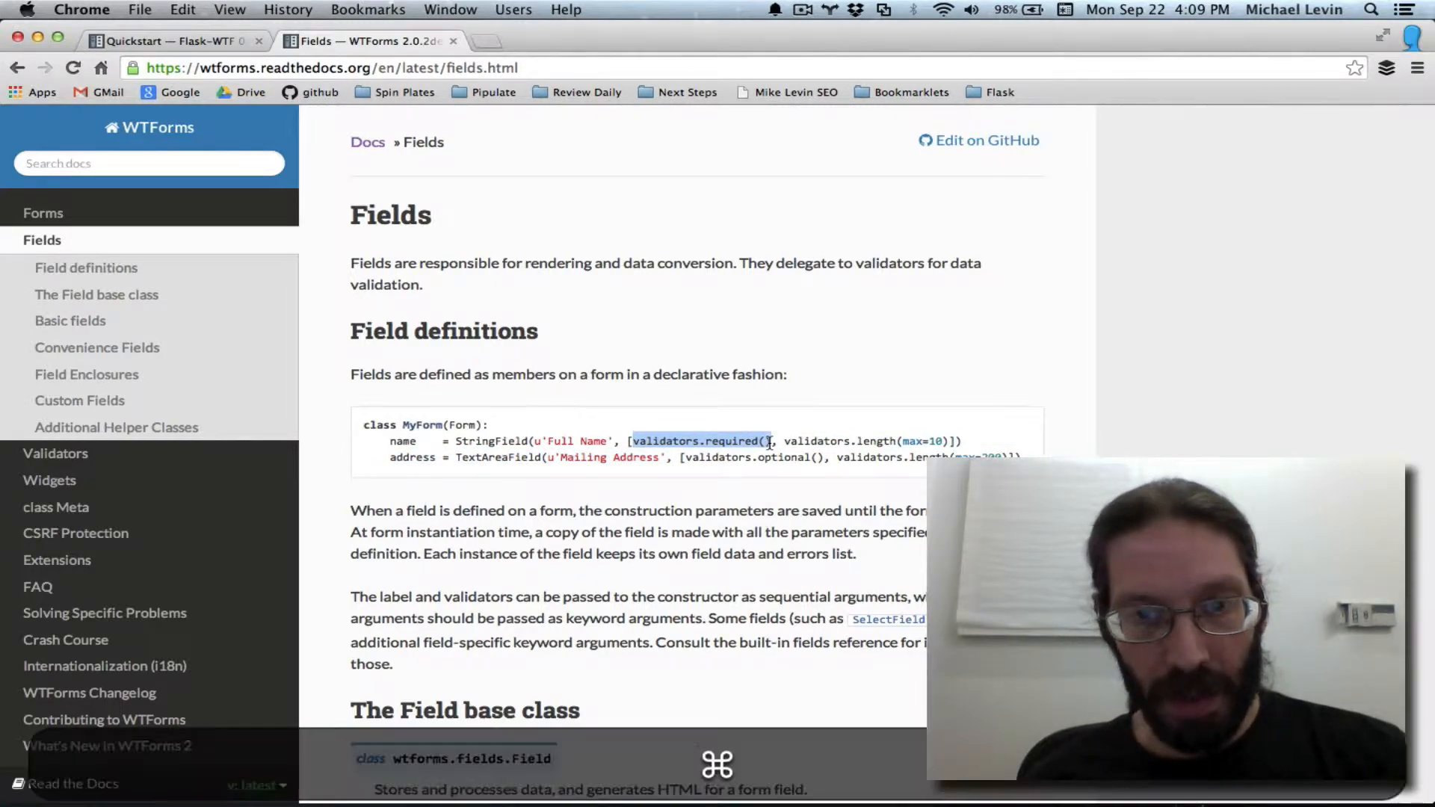
mouse_move(625, 344)
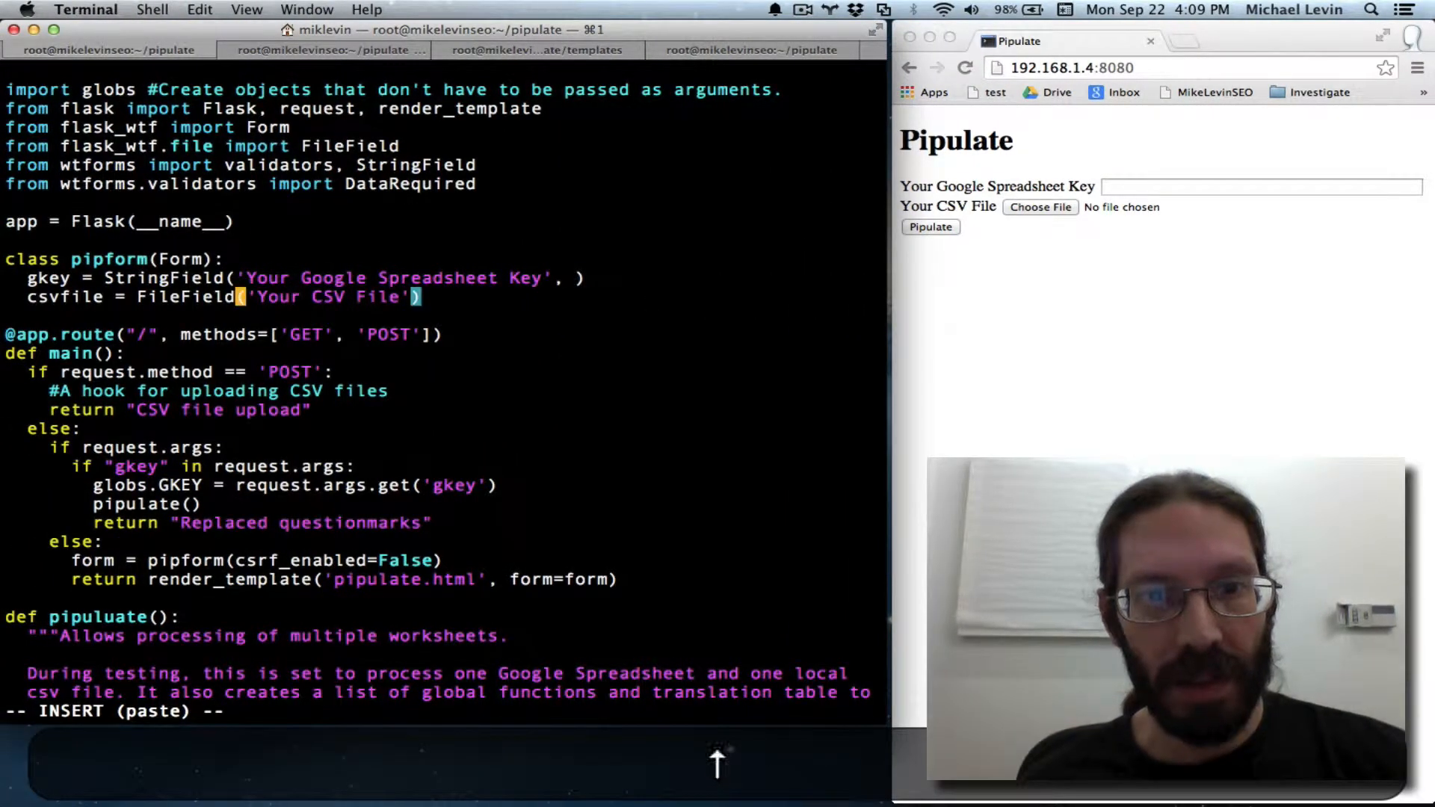
Step: Paste [validators.required()] as gkey's second StringField argument and save pipulate.py
type("i")
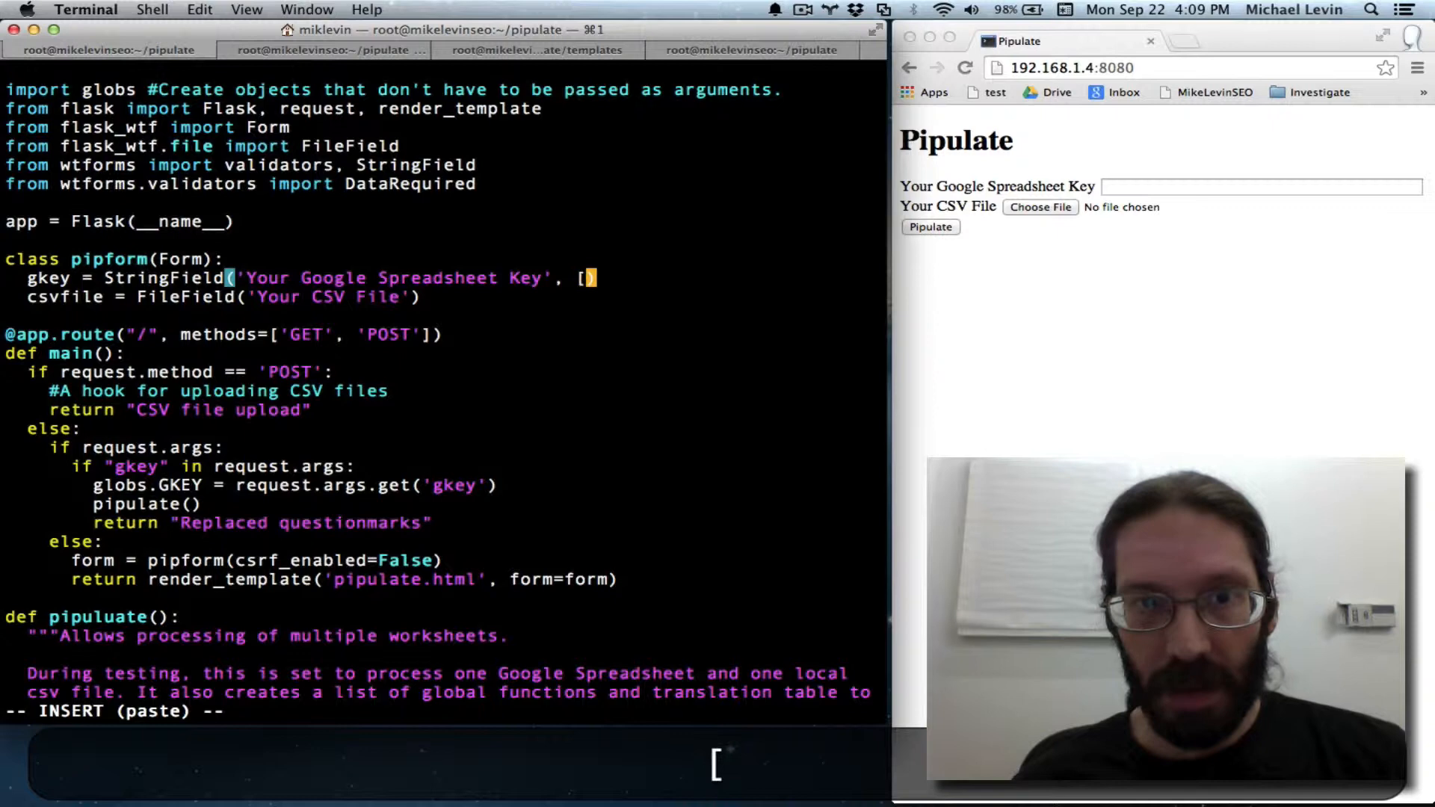
key("cmd+v")
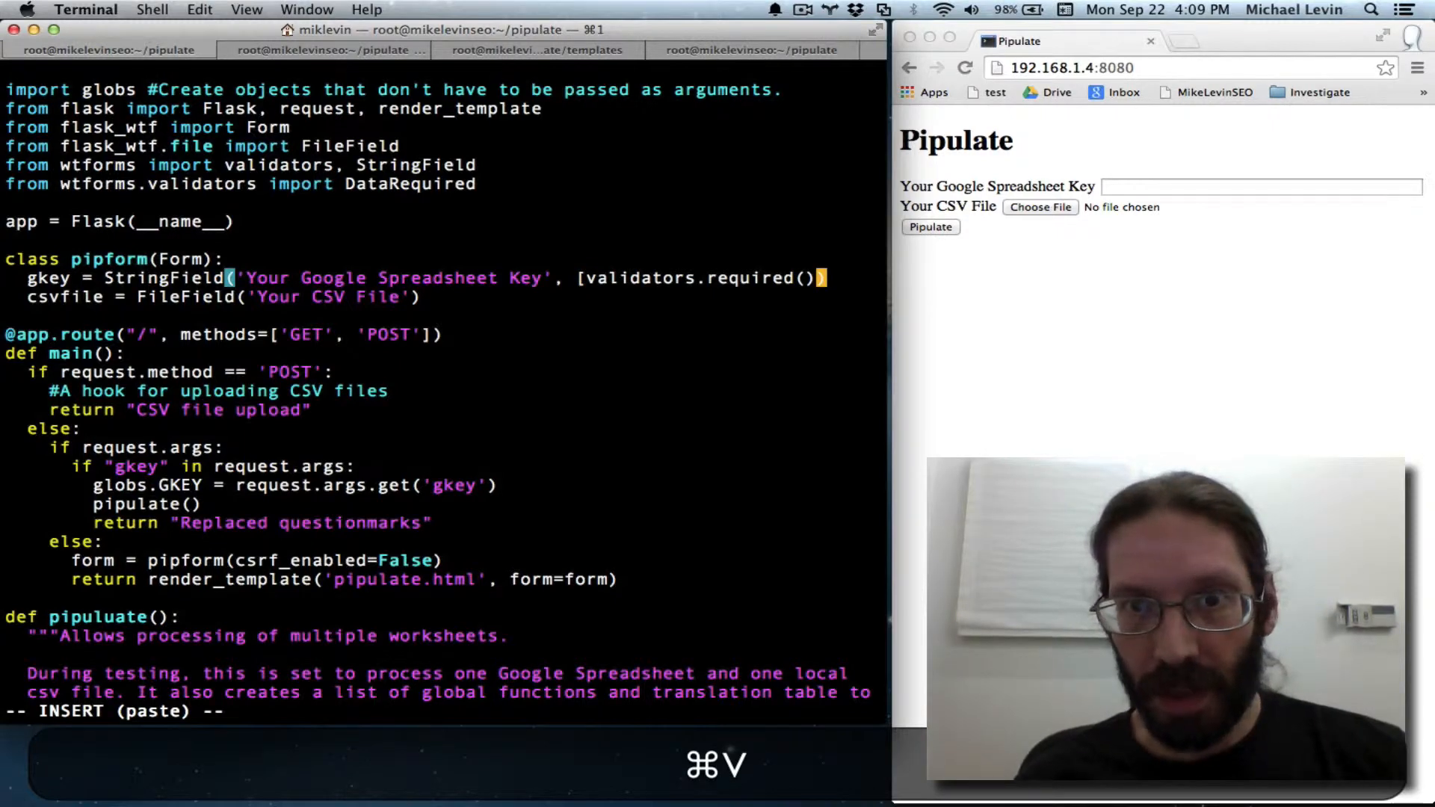
key("down")
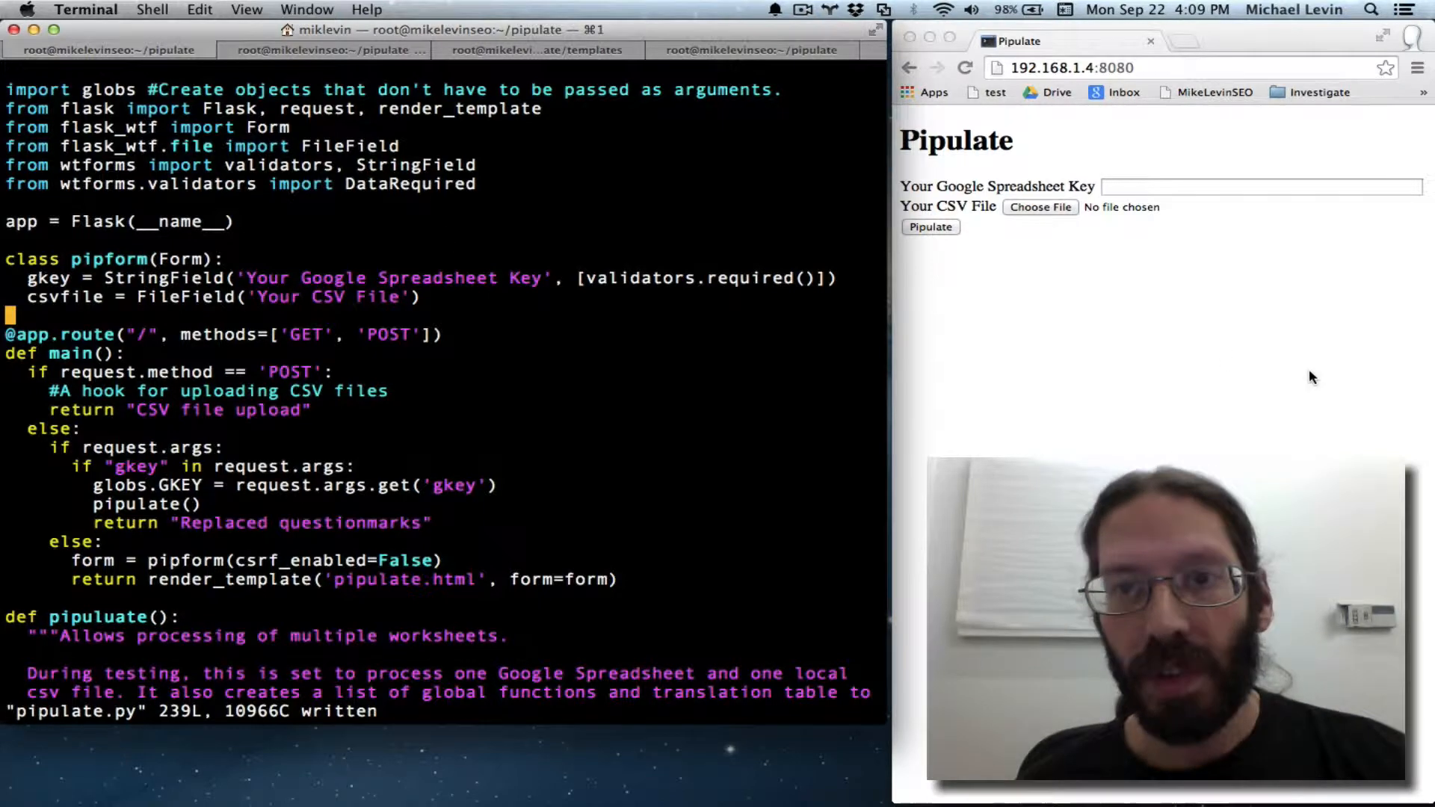
left_click(324, 49)
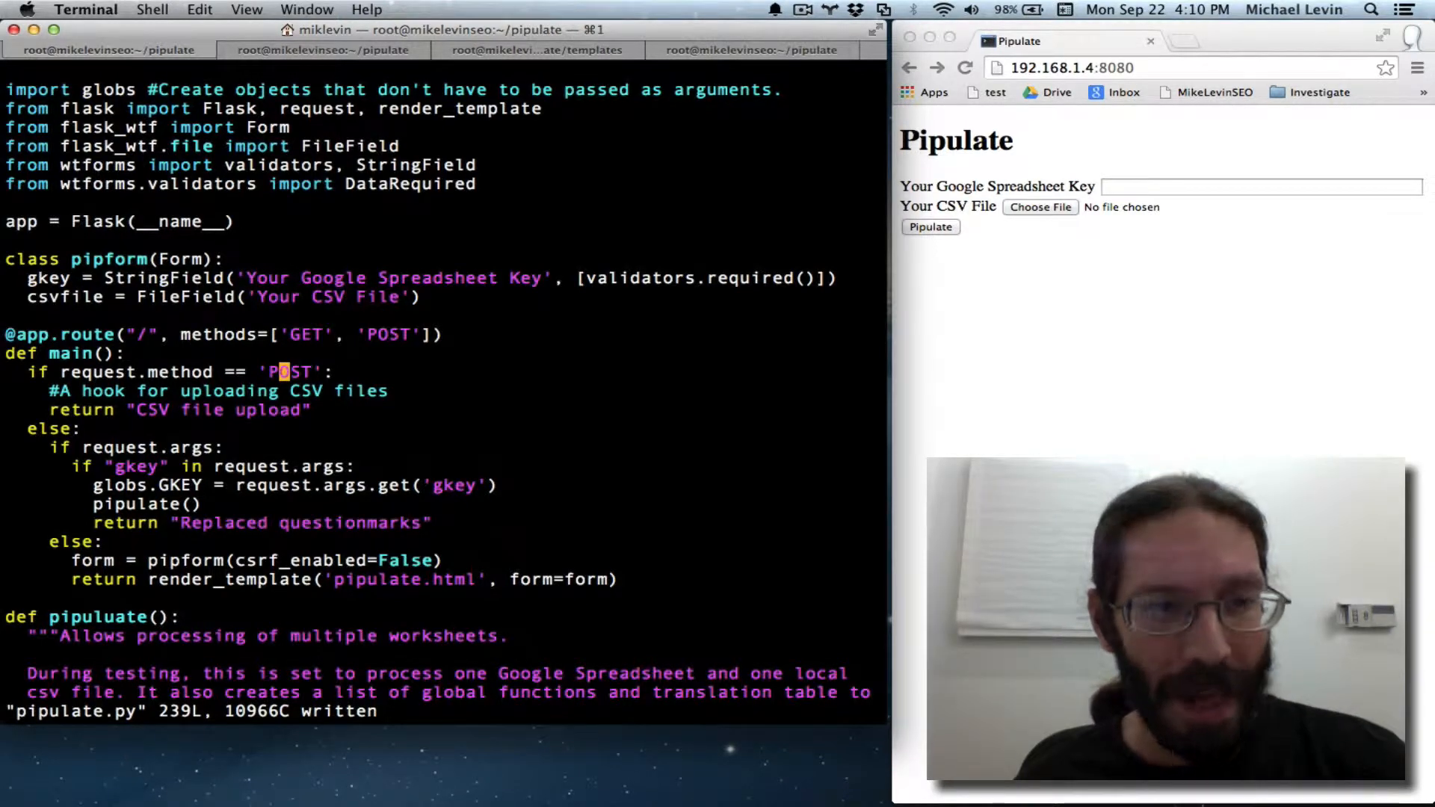
mouse_move(1055, 266)
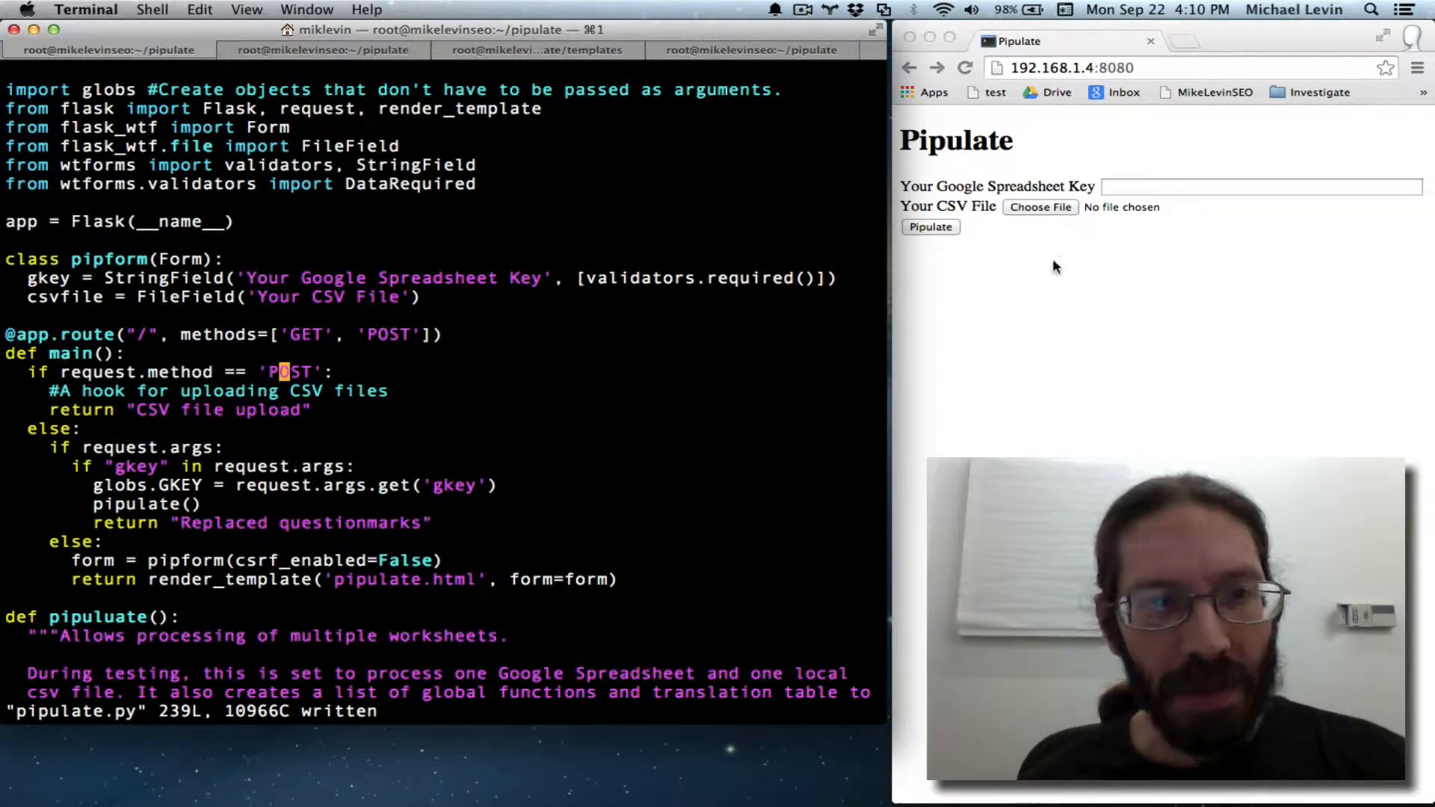
mouse_move(750, 329)
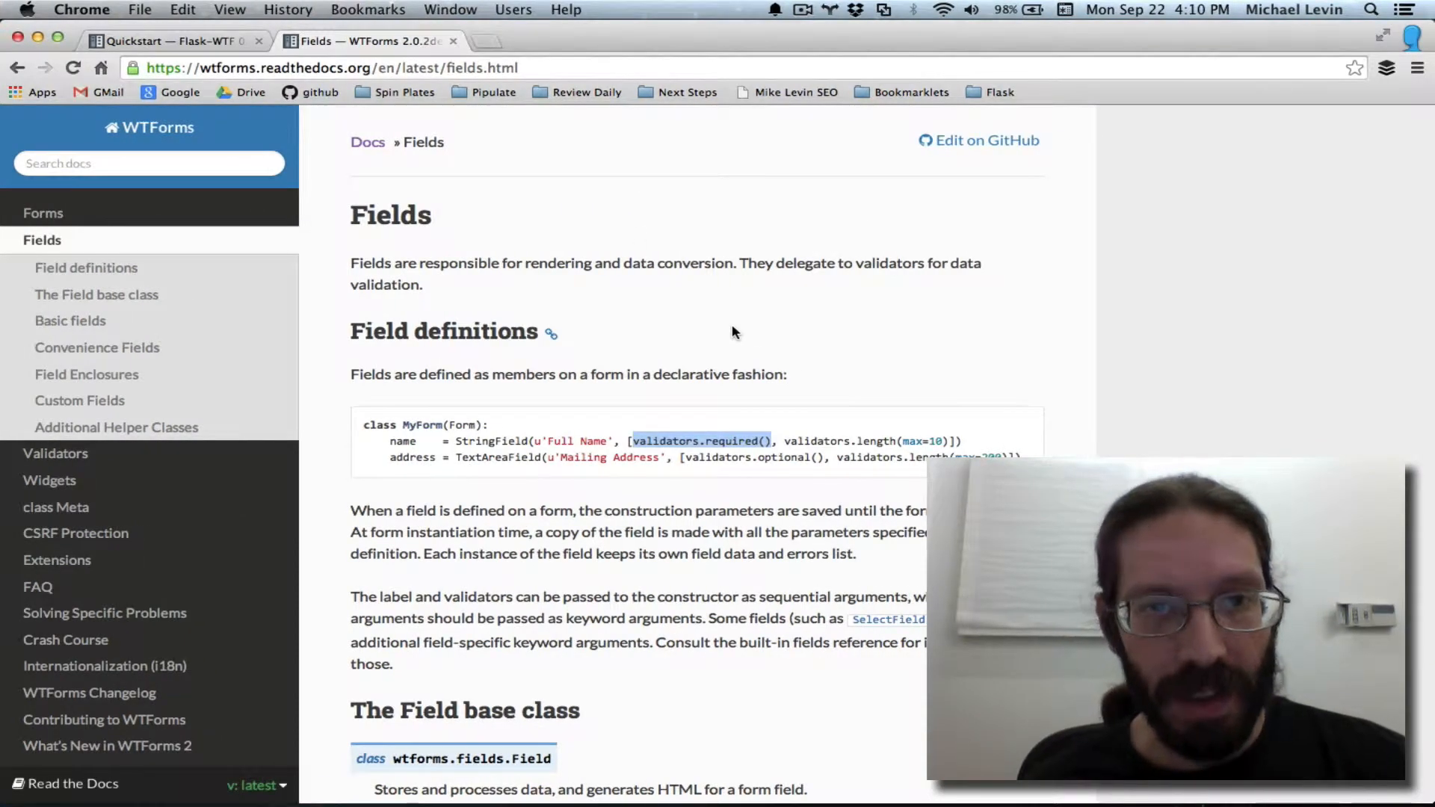
Step: Copy the validate_on_submit lines from the Quickstart Validating Forms example
left_click(172, 42)
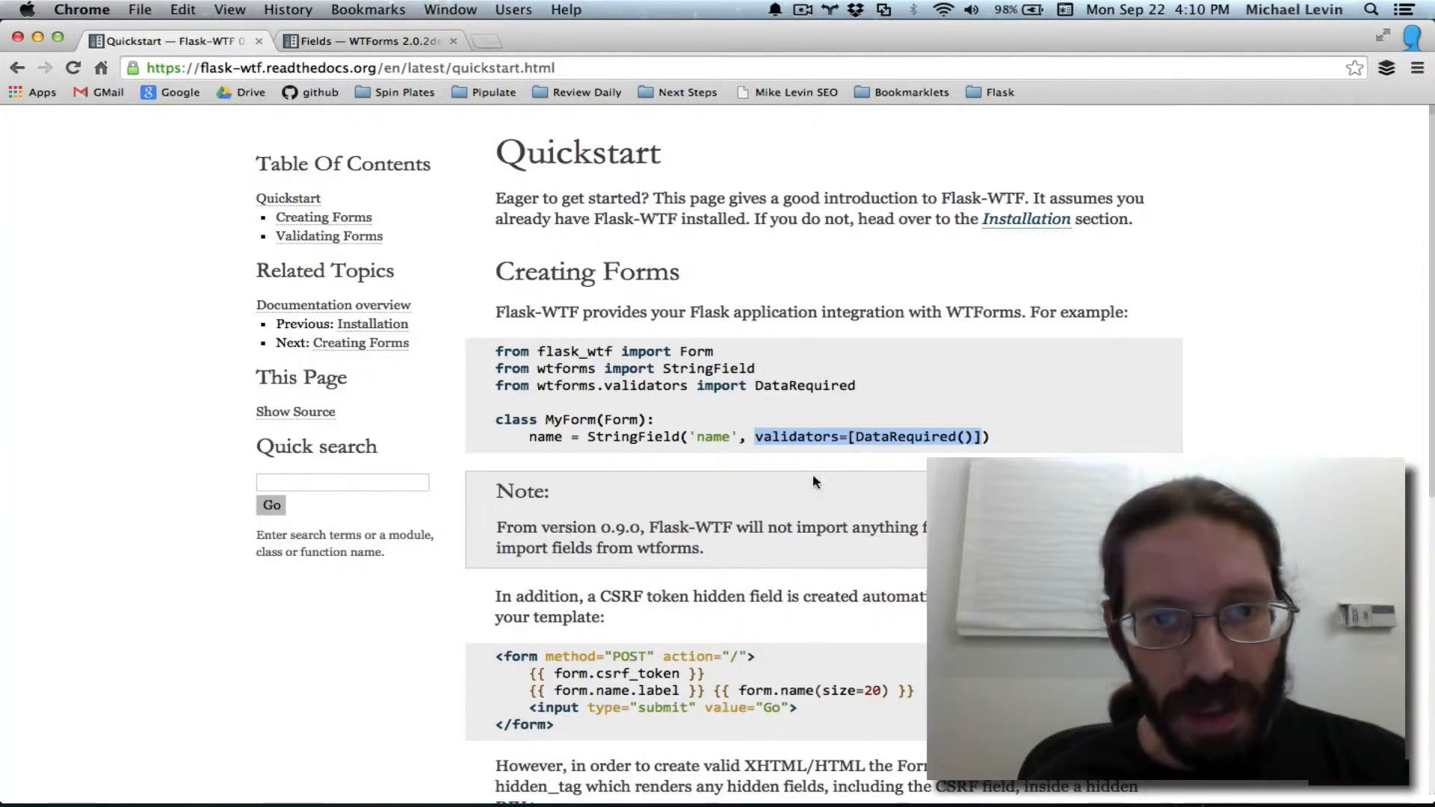
scroll("down", 3)
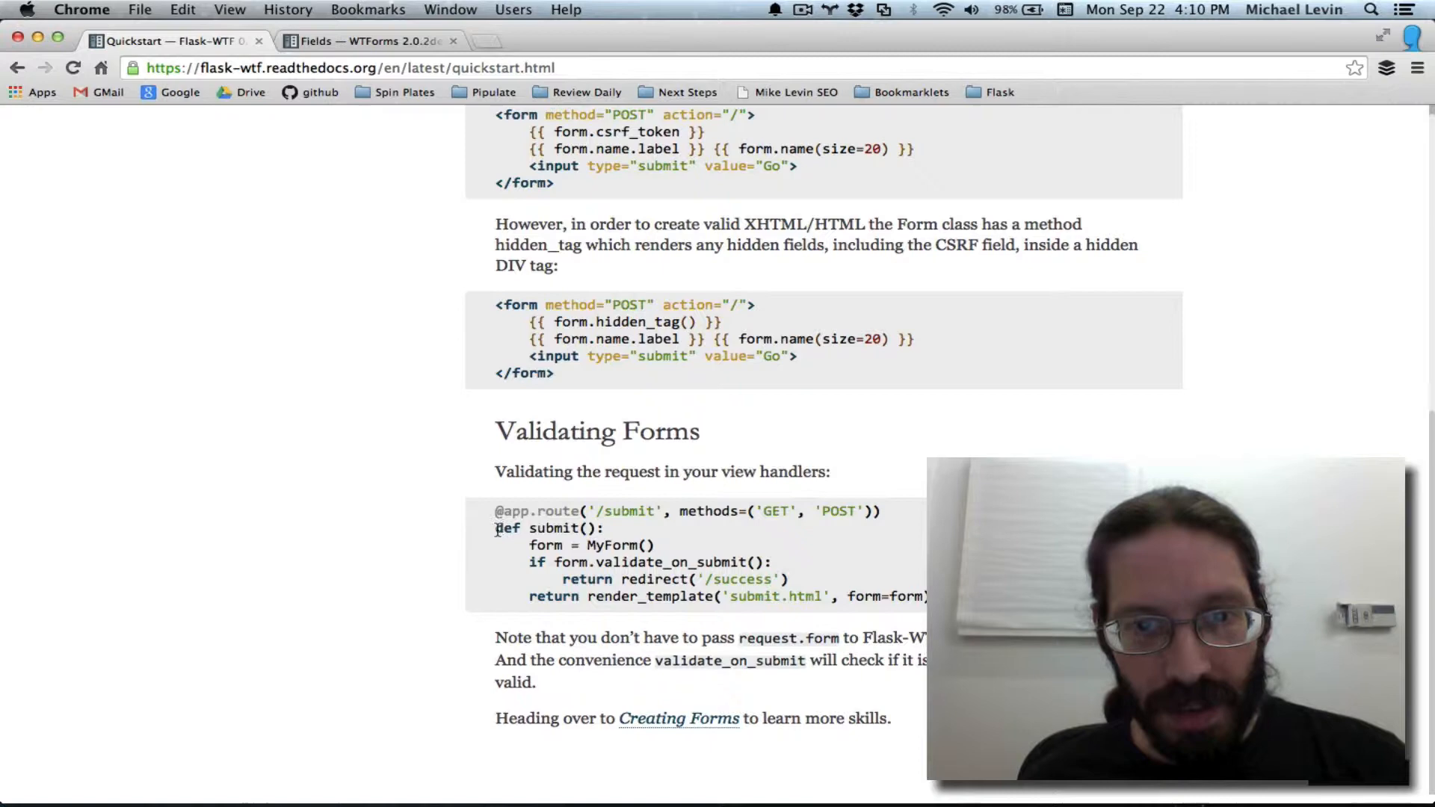
left_click_drag(495, 527, 924, 596)
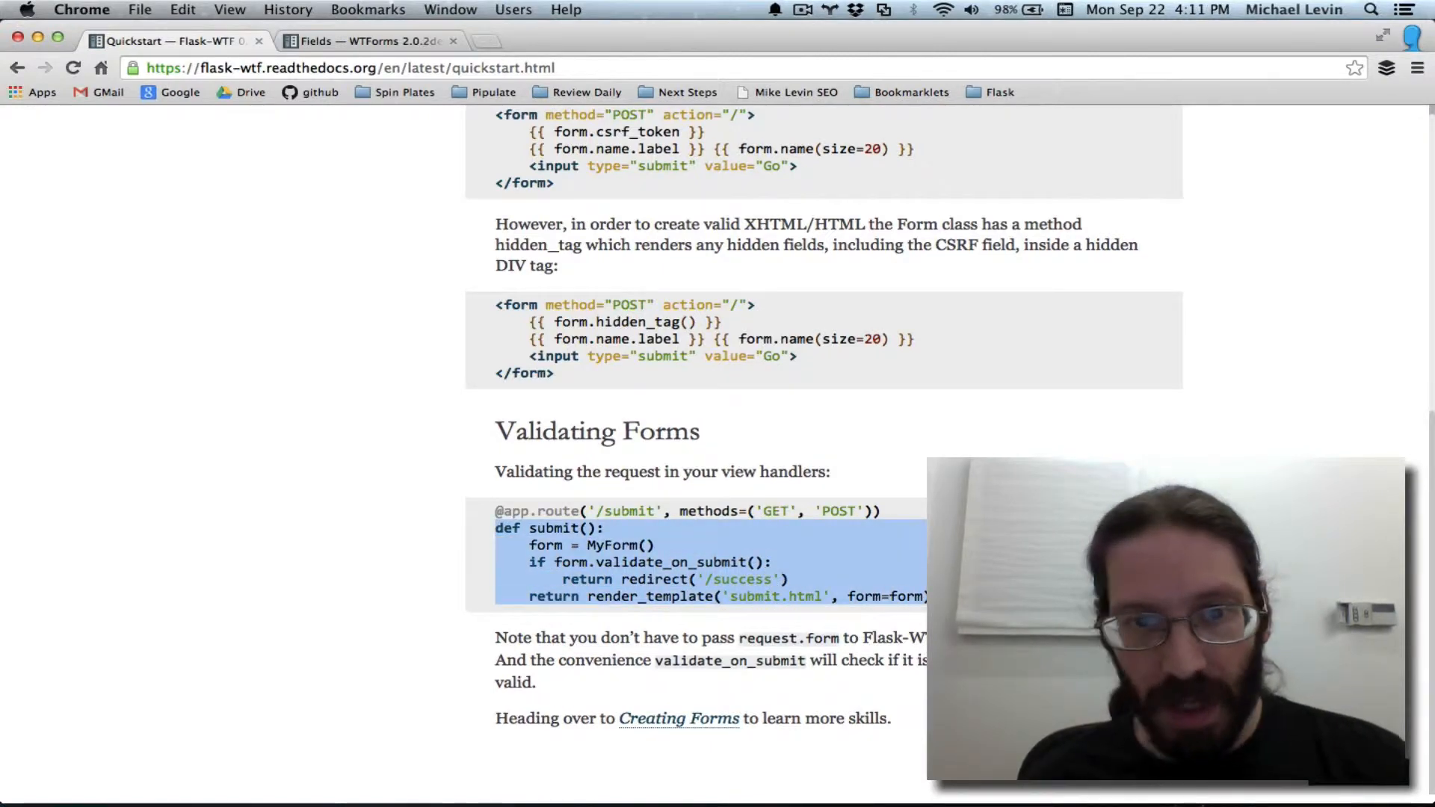
left_click(526, 562)
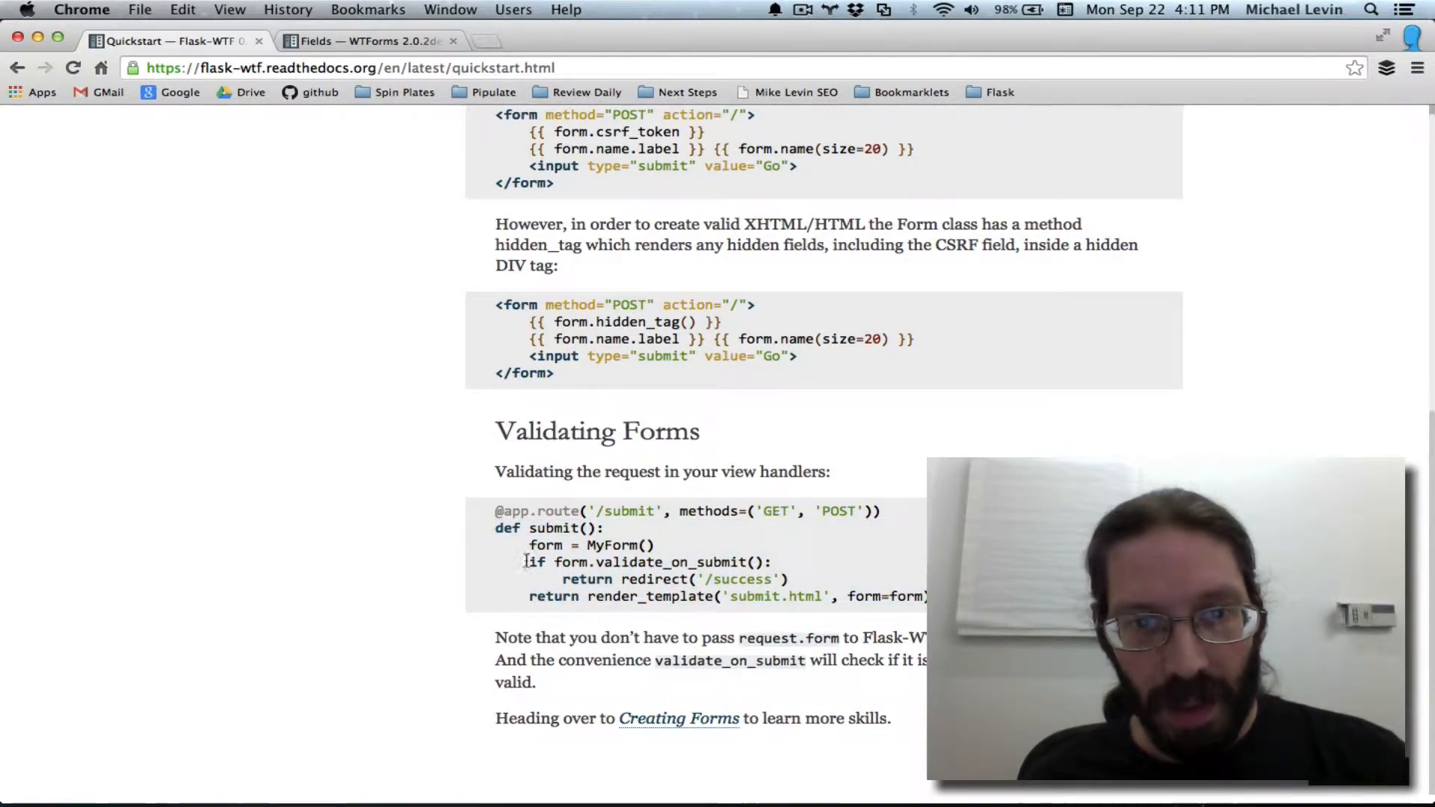
left_click_drag(526, 562, 788, 580)
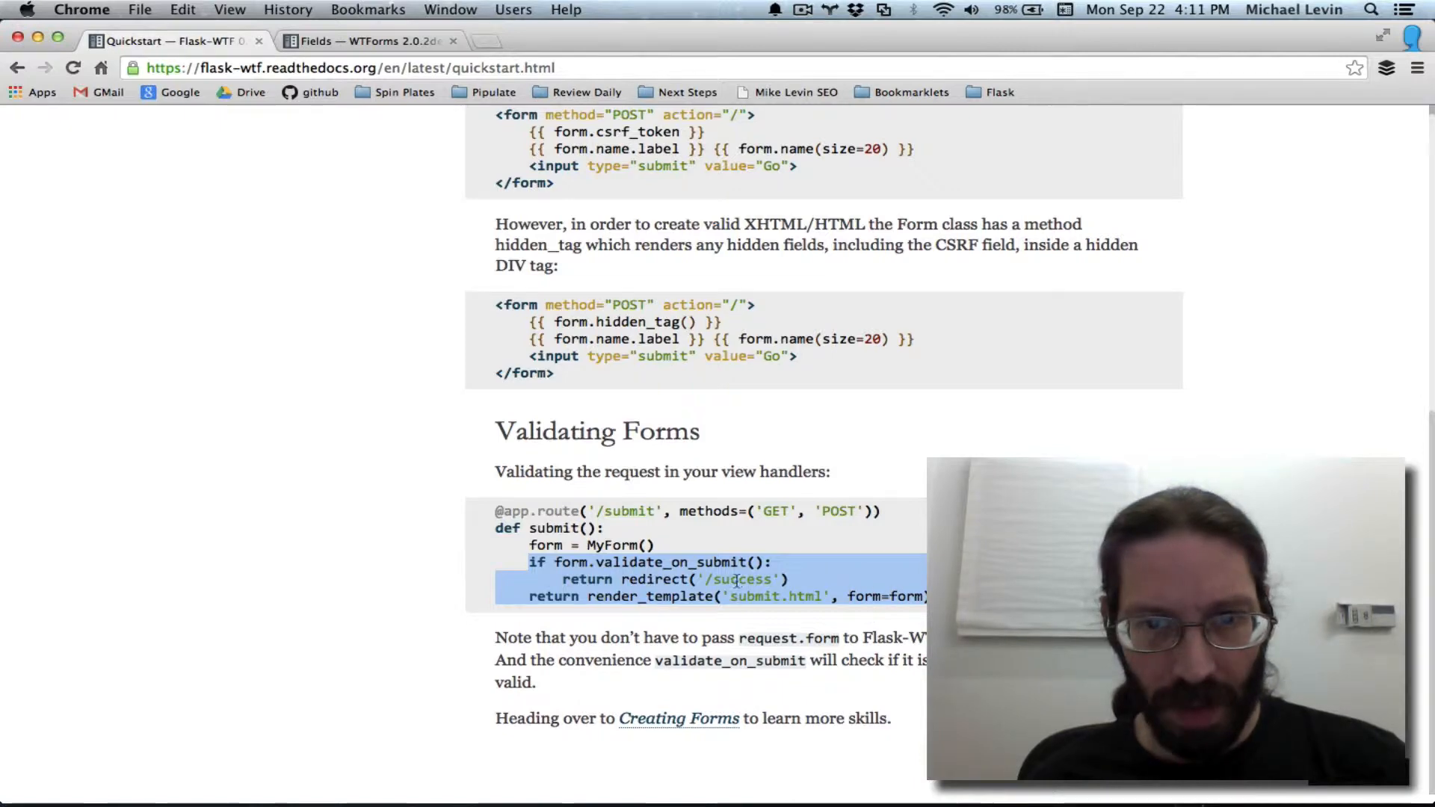
left_click(529, 562)
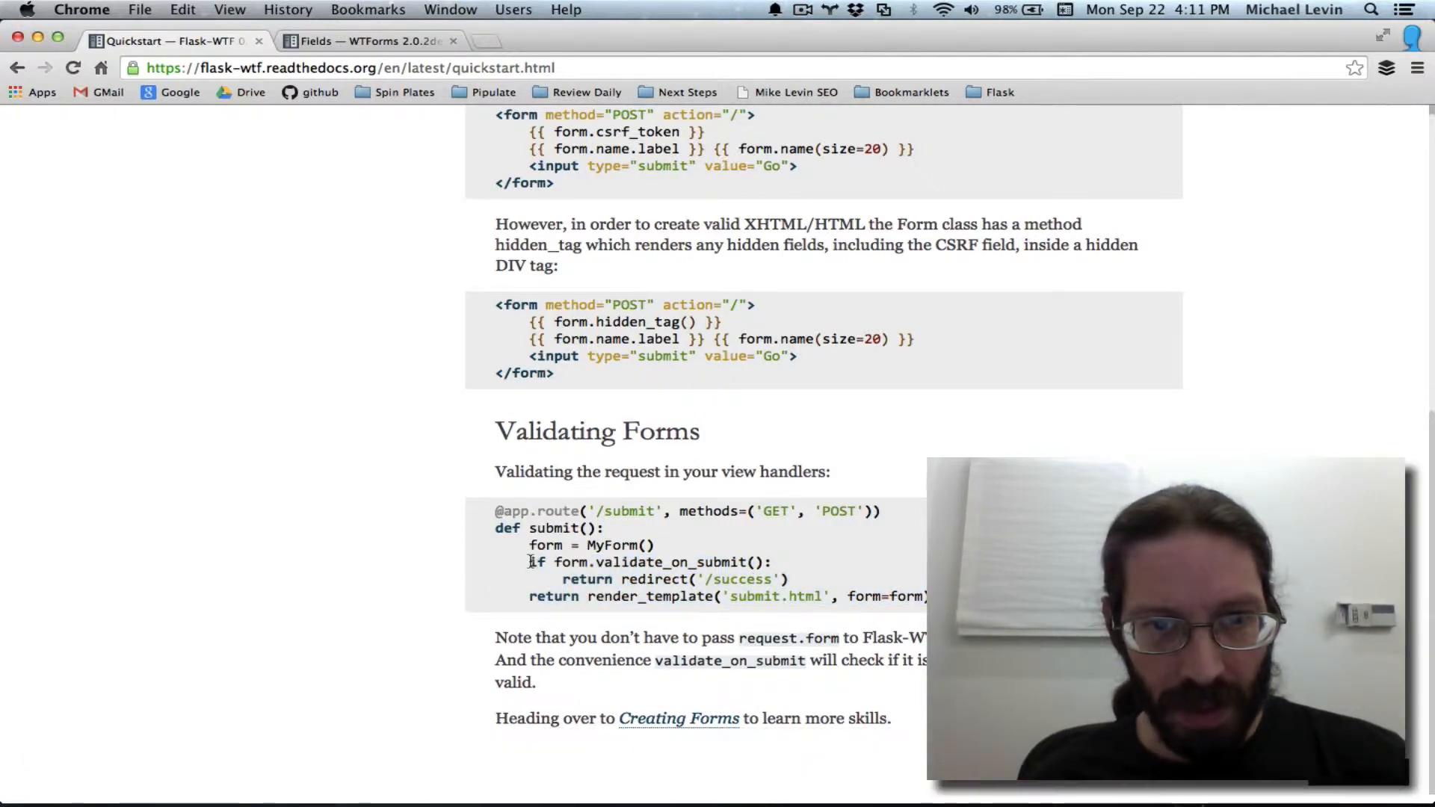
key("Cmd+C")
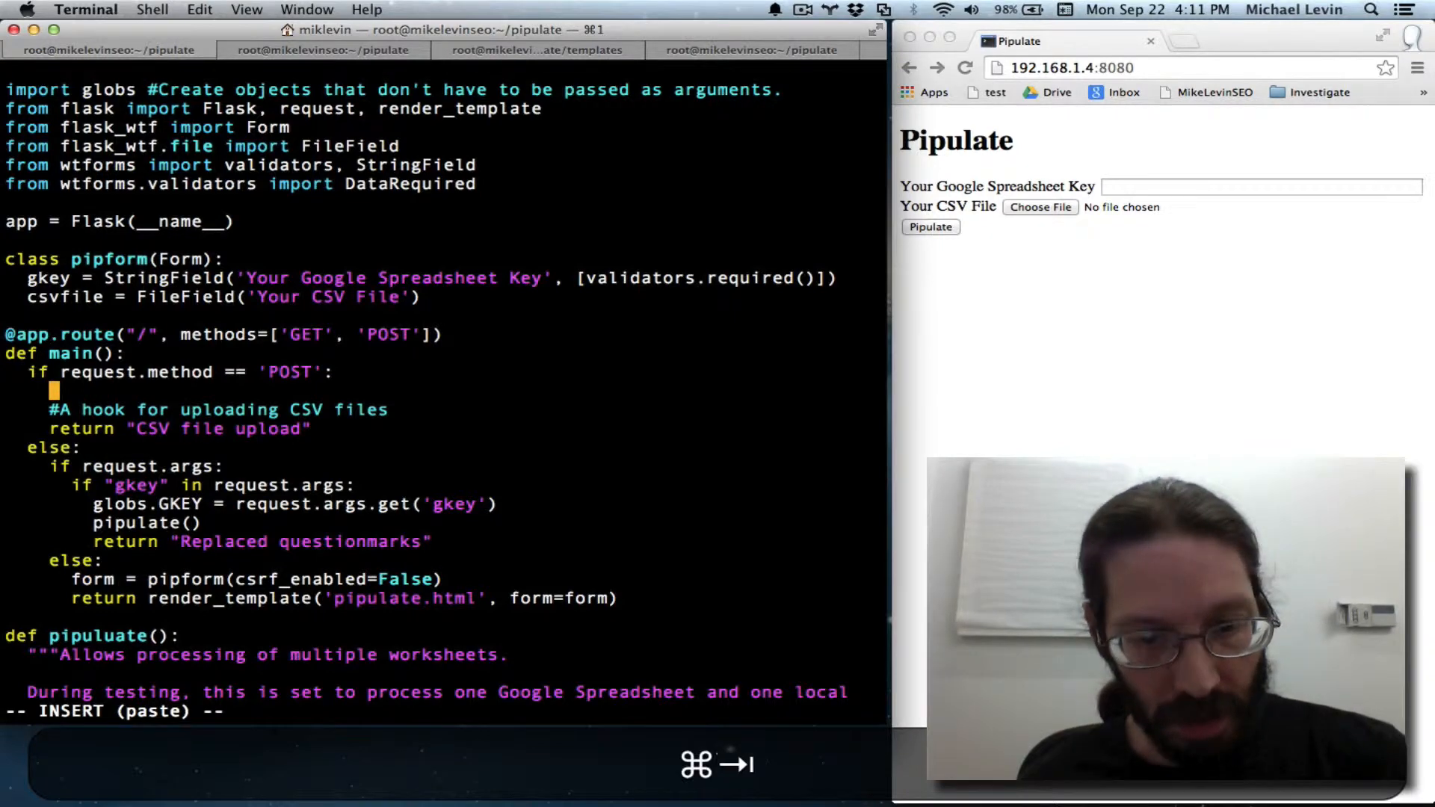
Step: Add if form.validate_on_submit(): returning "I would pipulate now" in main()'s POST branch
type("if form.validate_on_submit():")
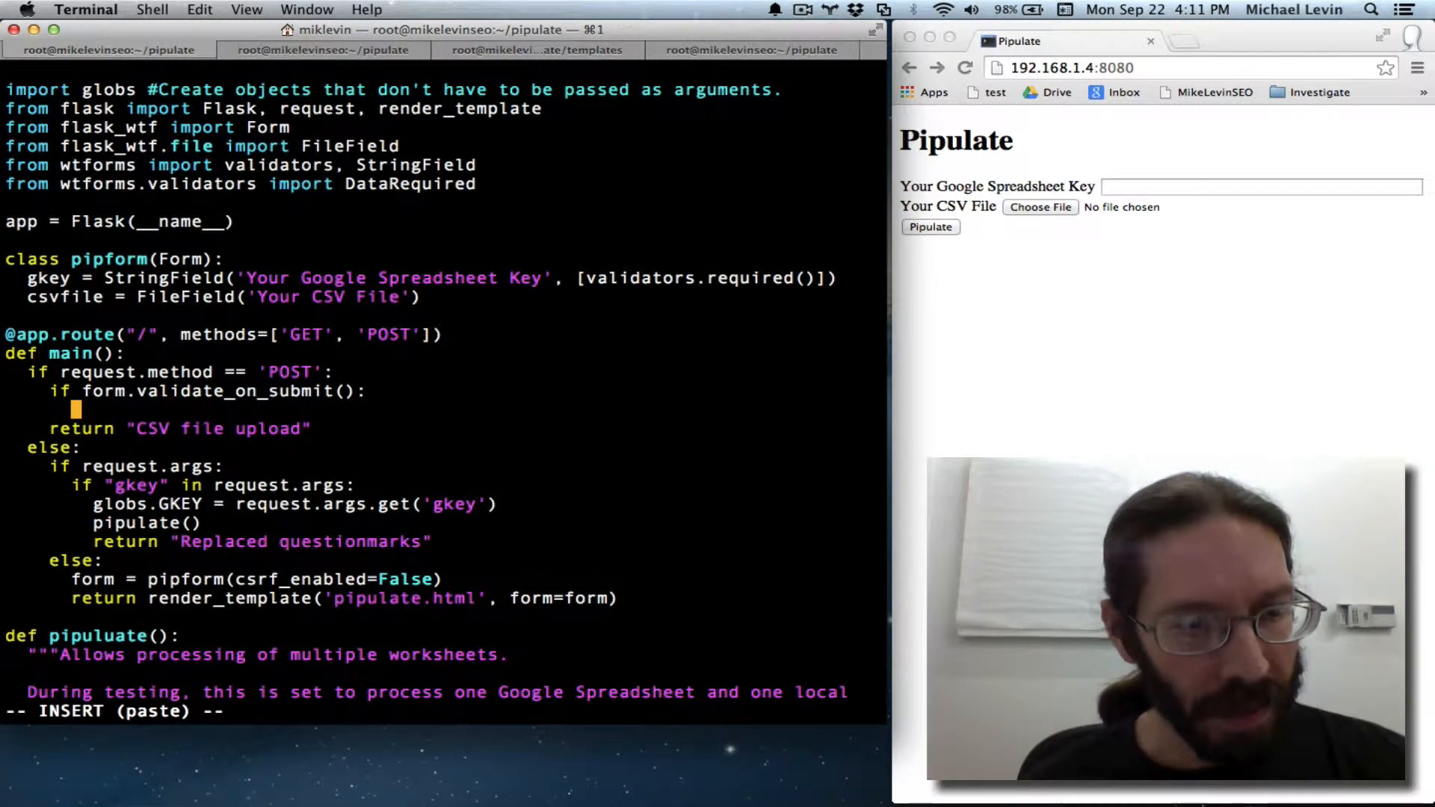
type("r")
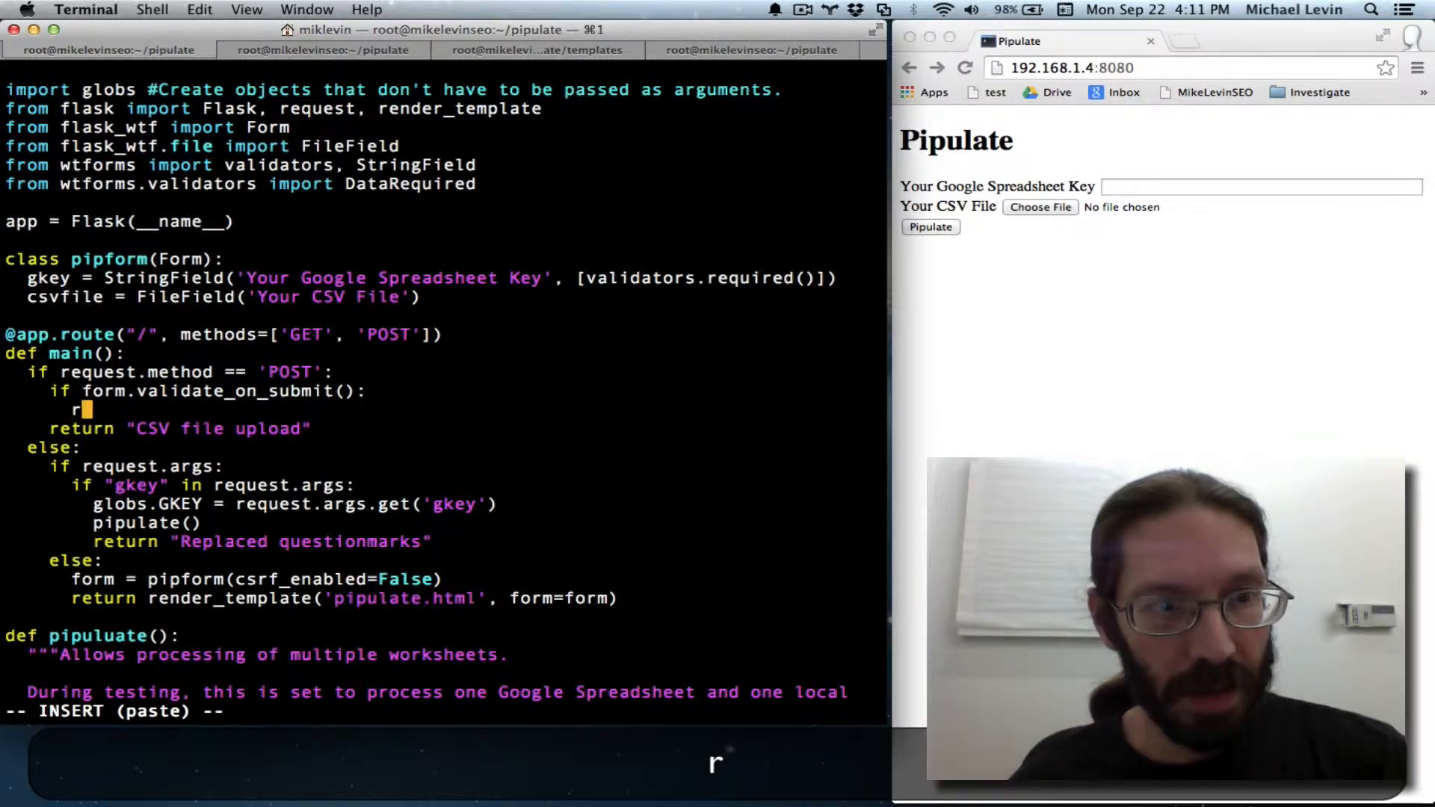
type("eturn")
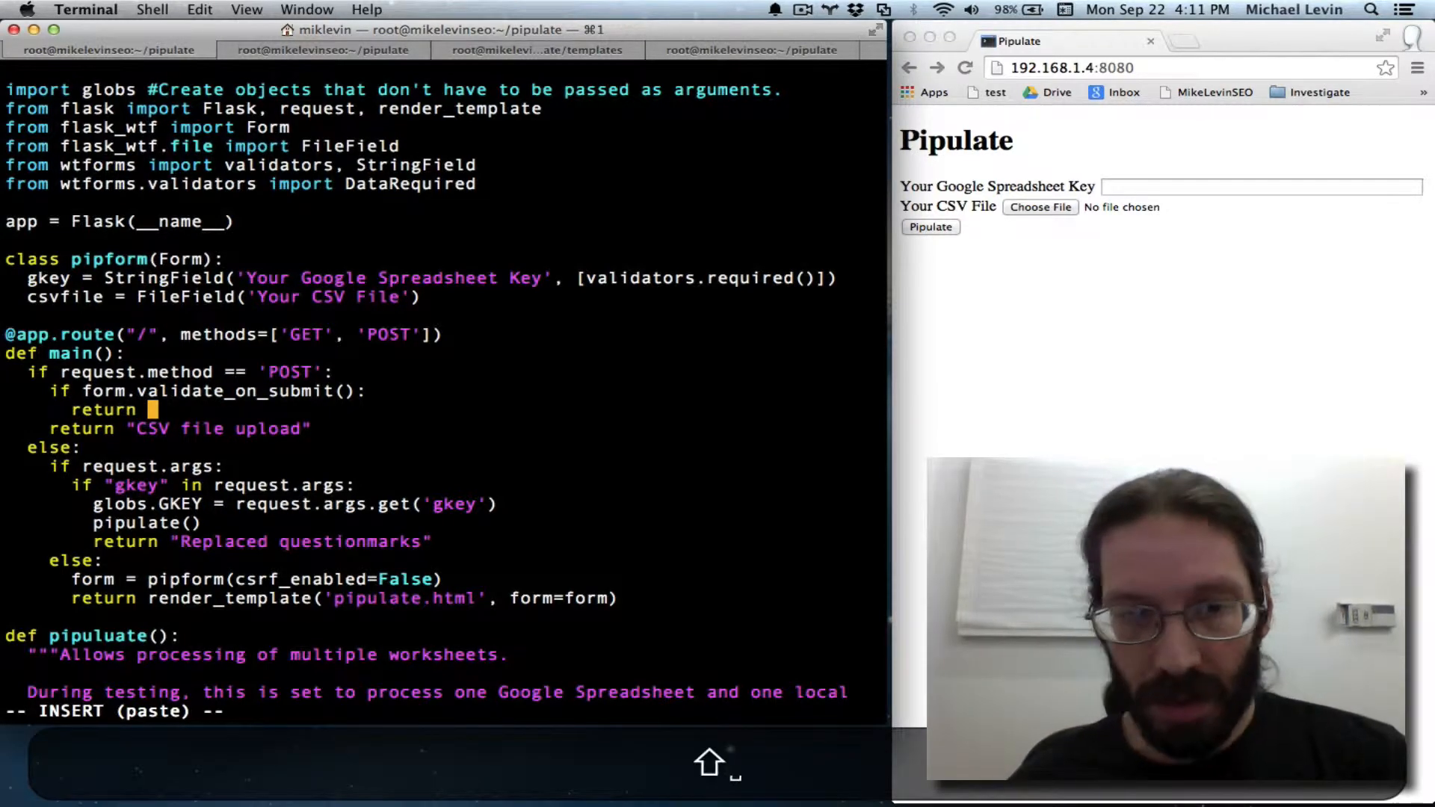
type("I would pipul")
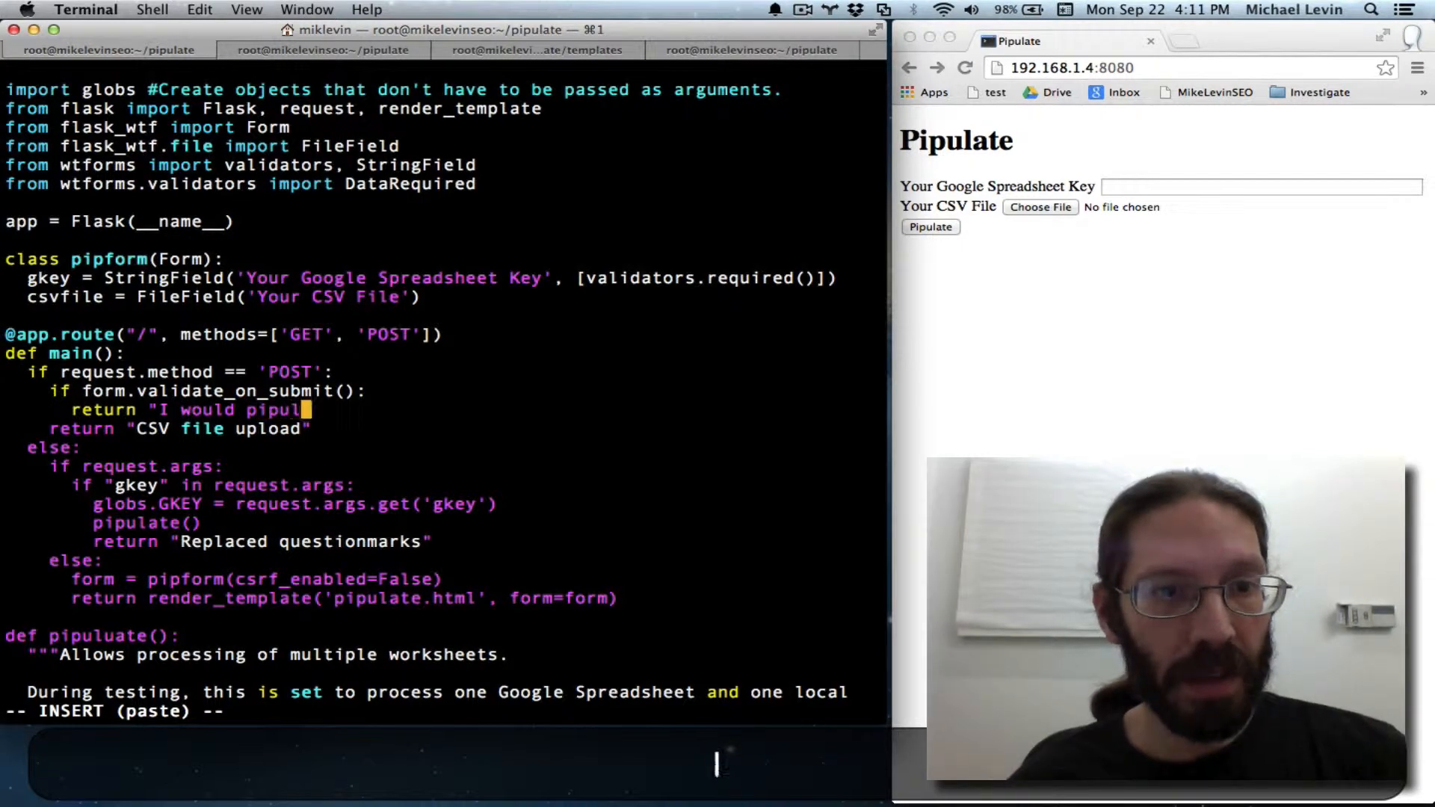
type("ate now\"")
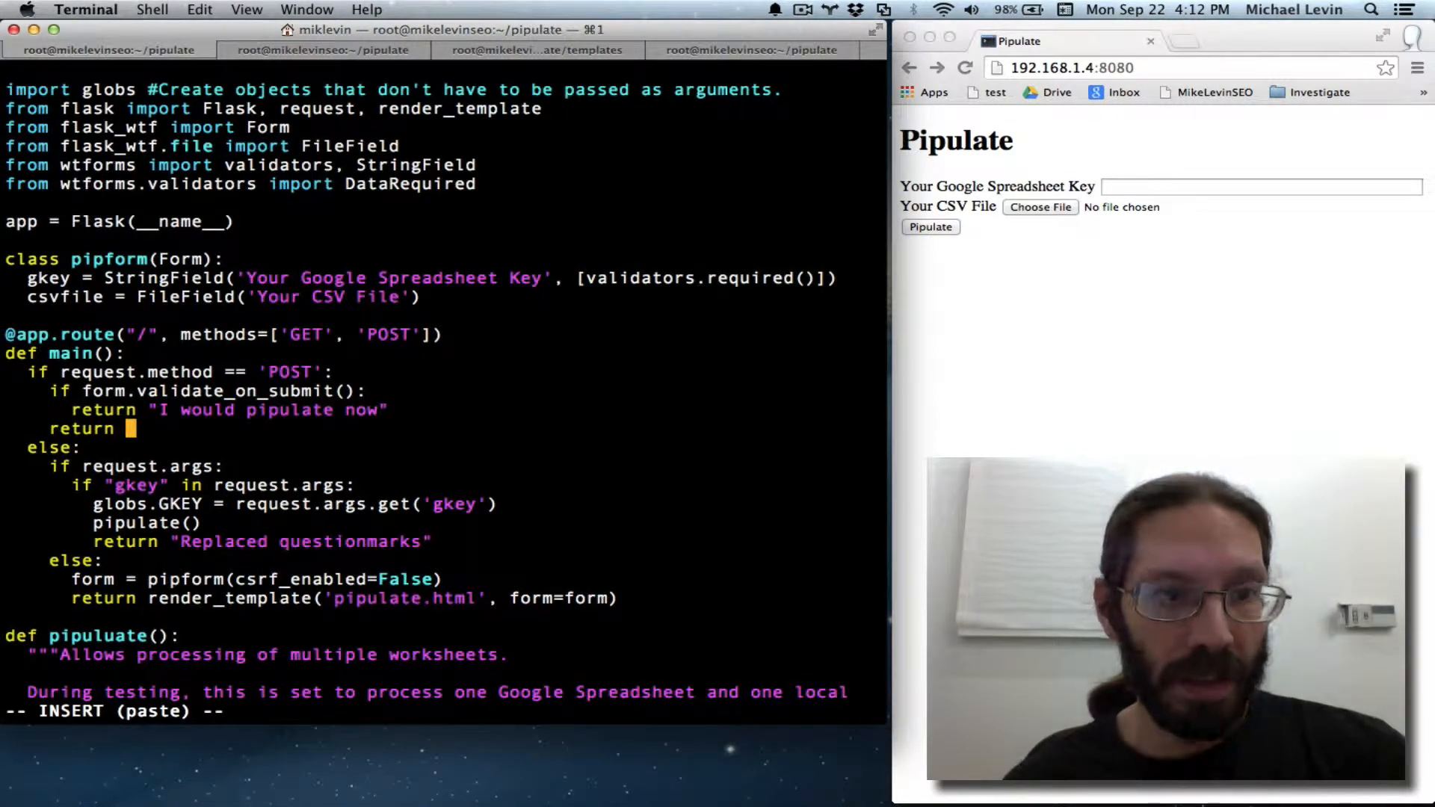
Step: Make the fallback return render_template('pipulate.html', form=form)
type("render_template(")
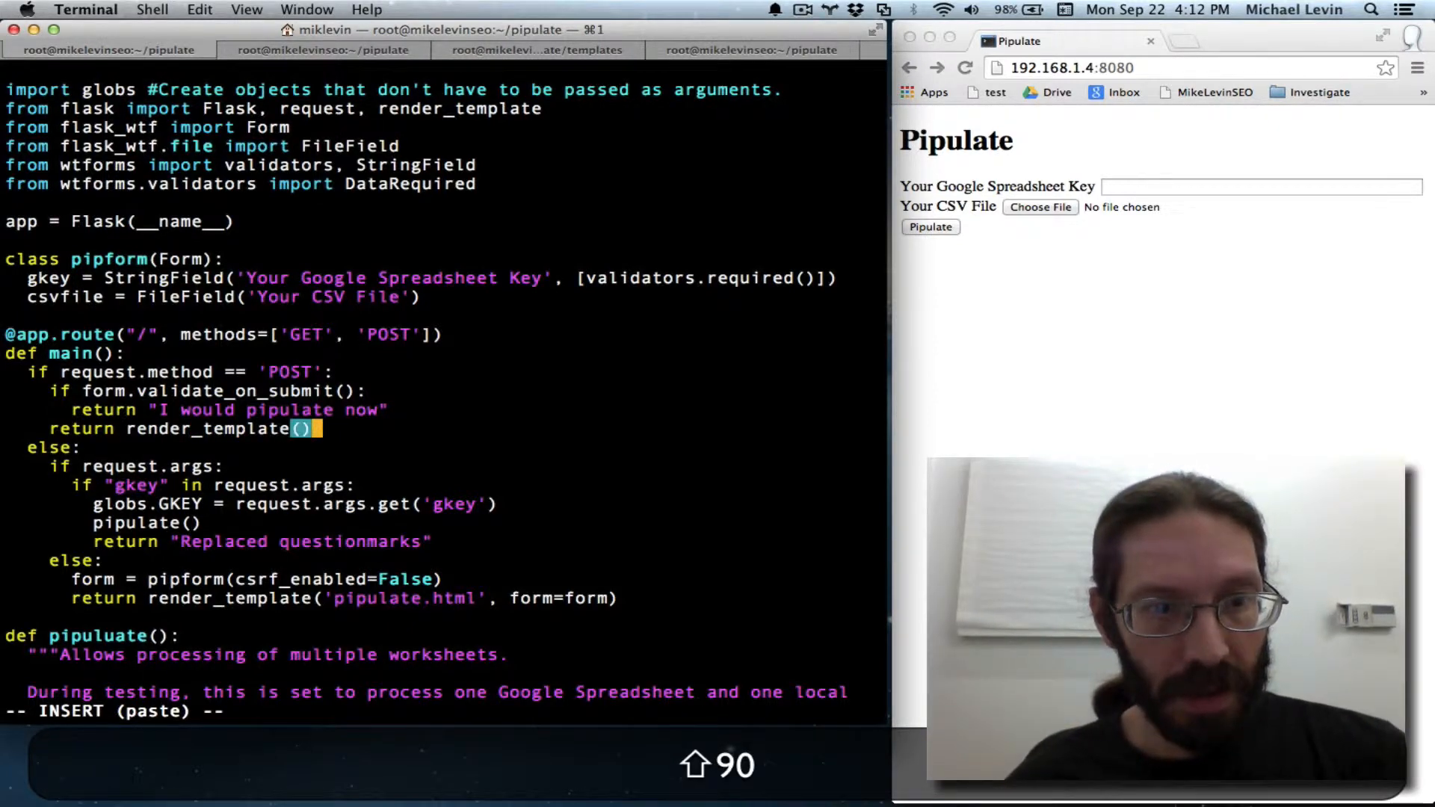
type("'")
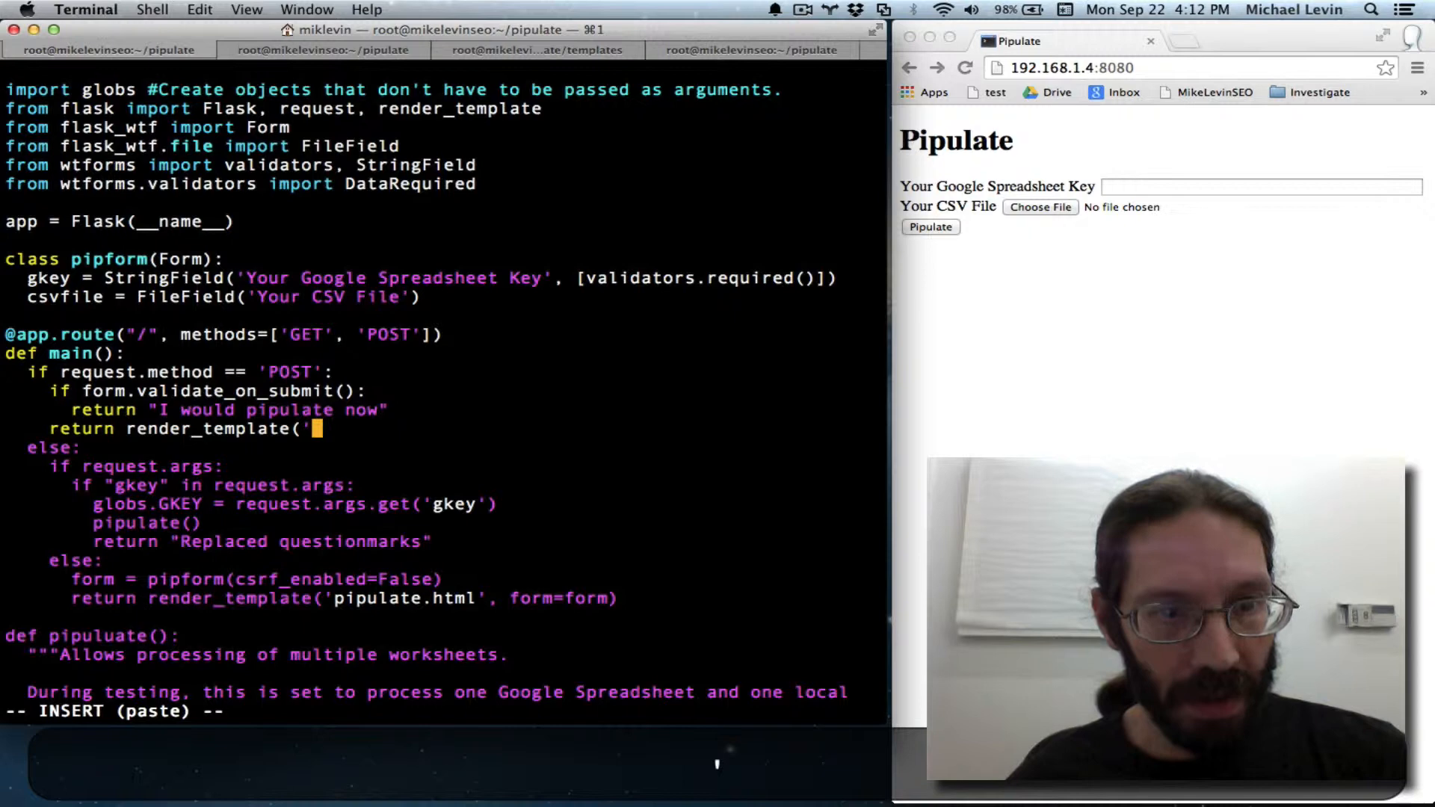
type("pipulate.")
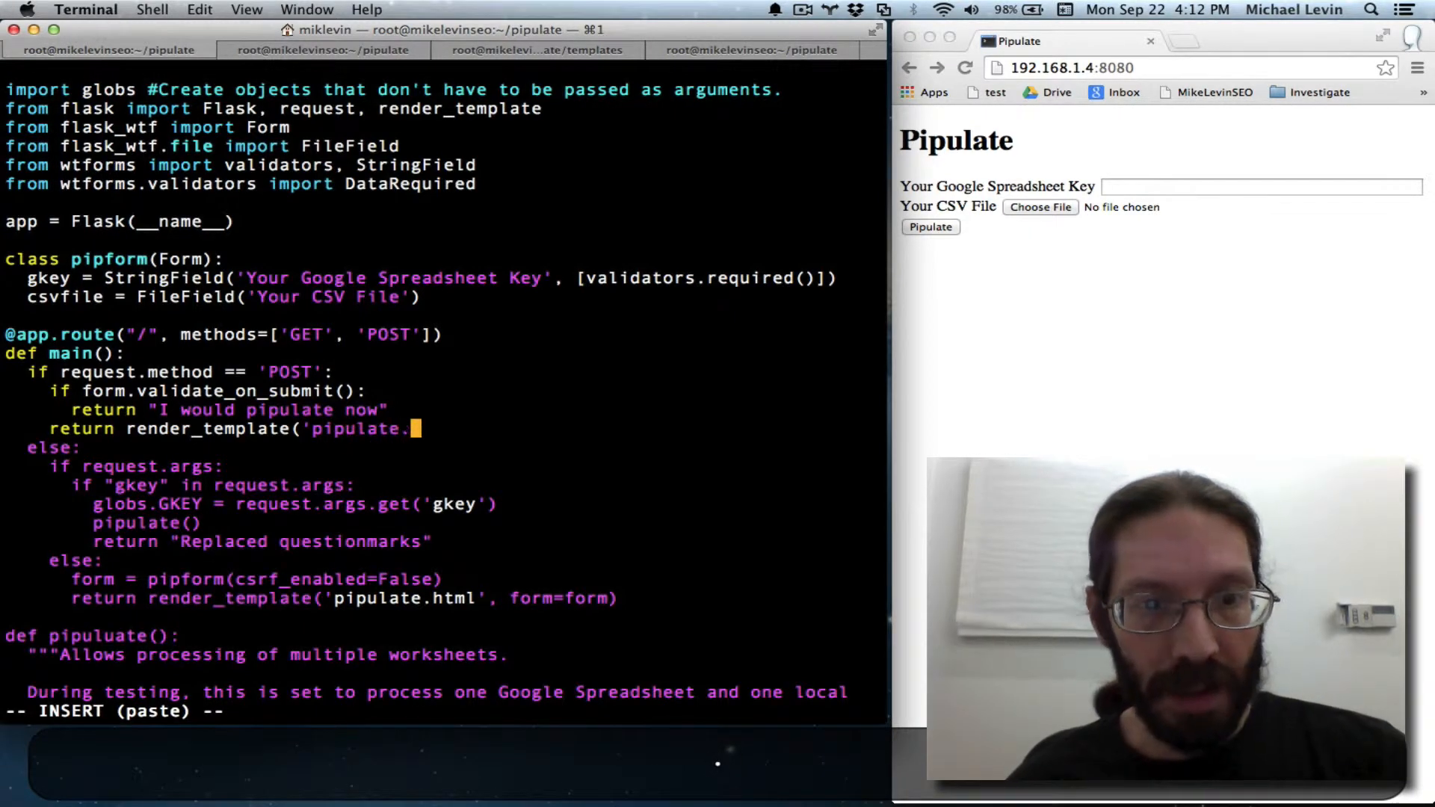
type("html'")
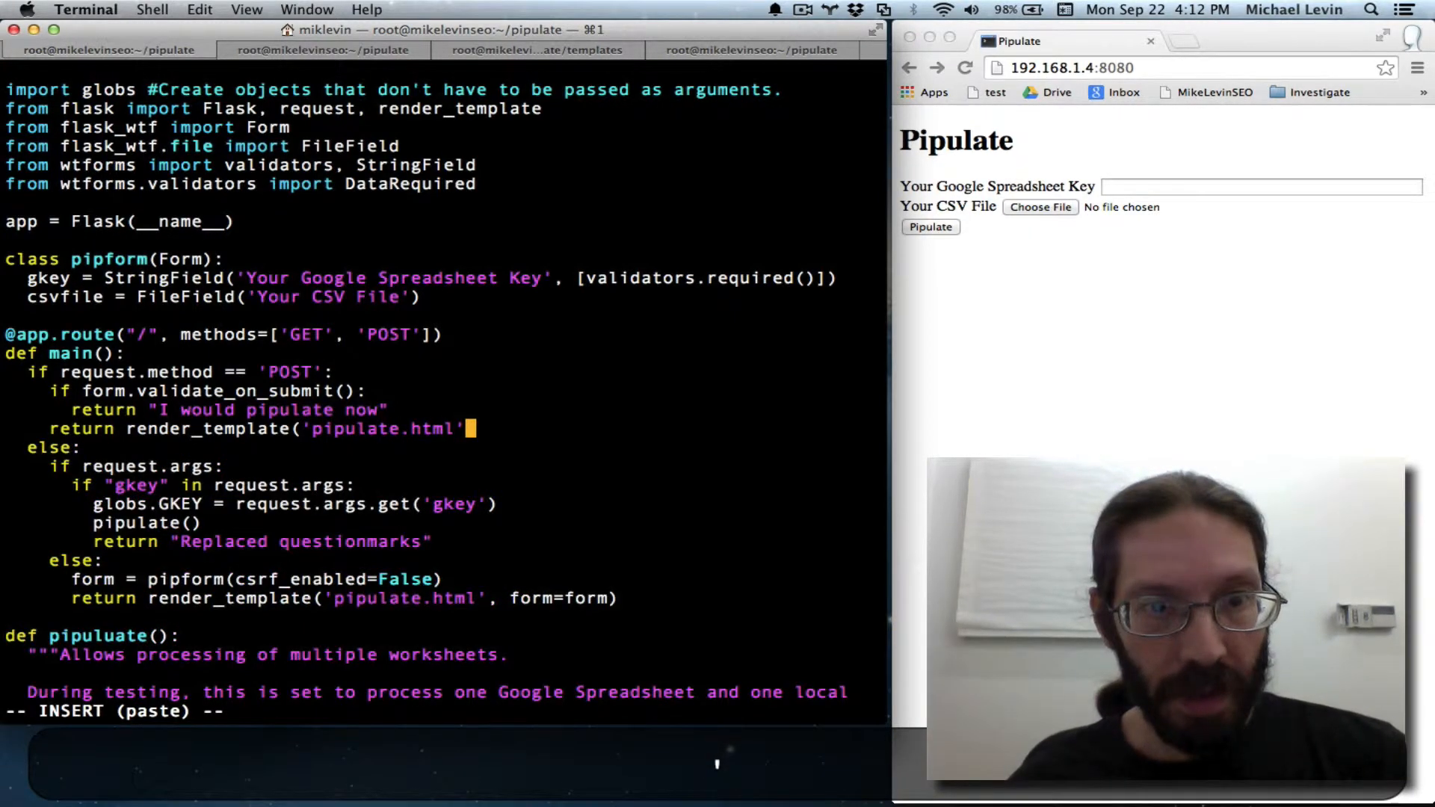
type(",")
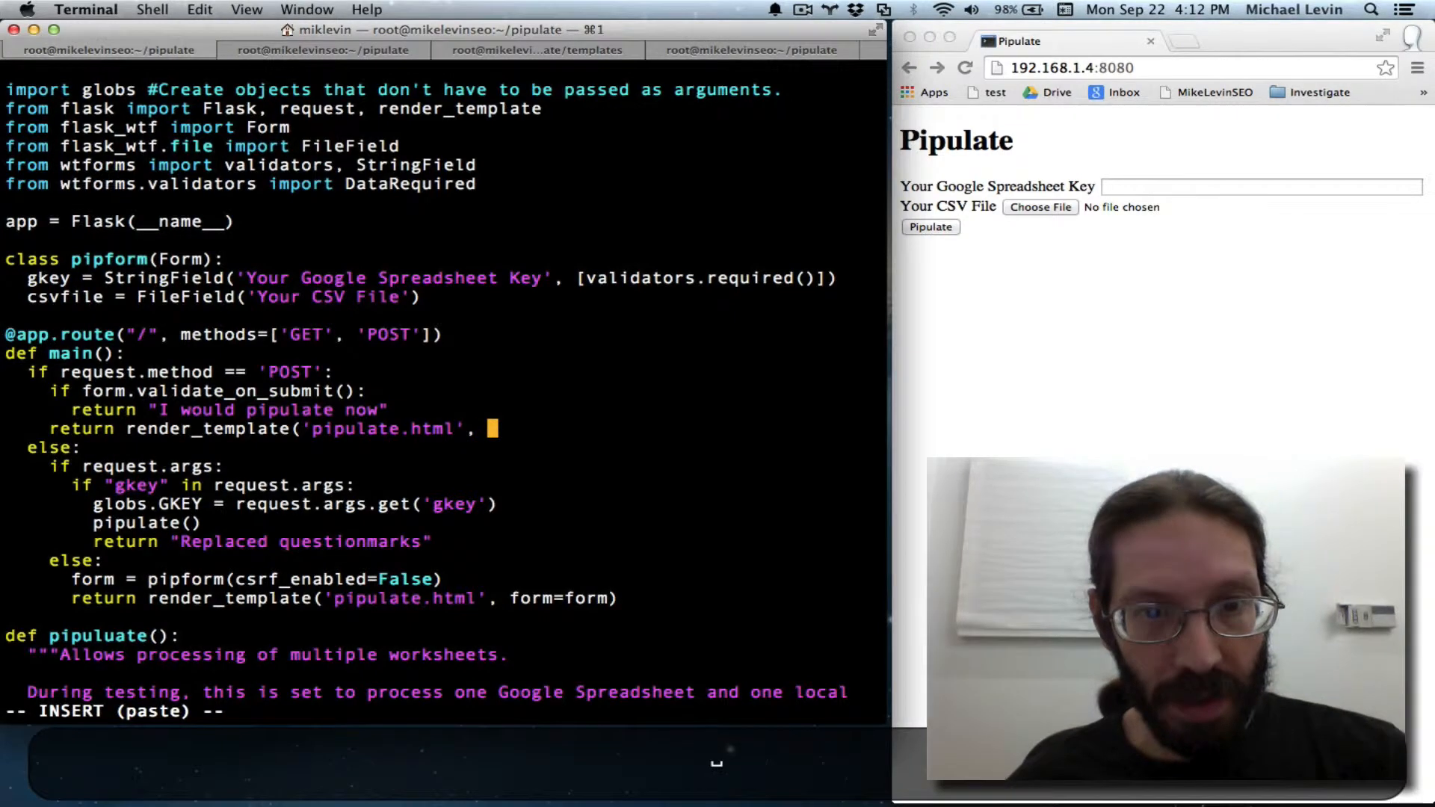
type("form=f")
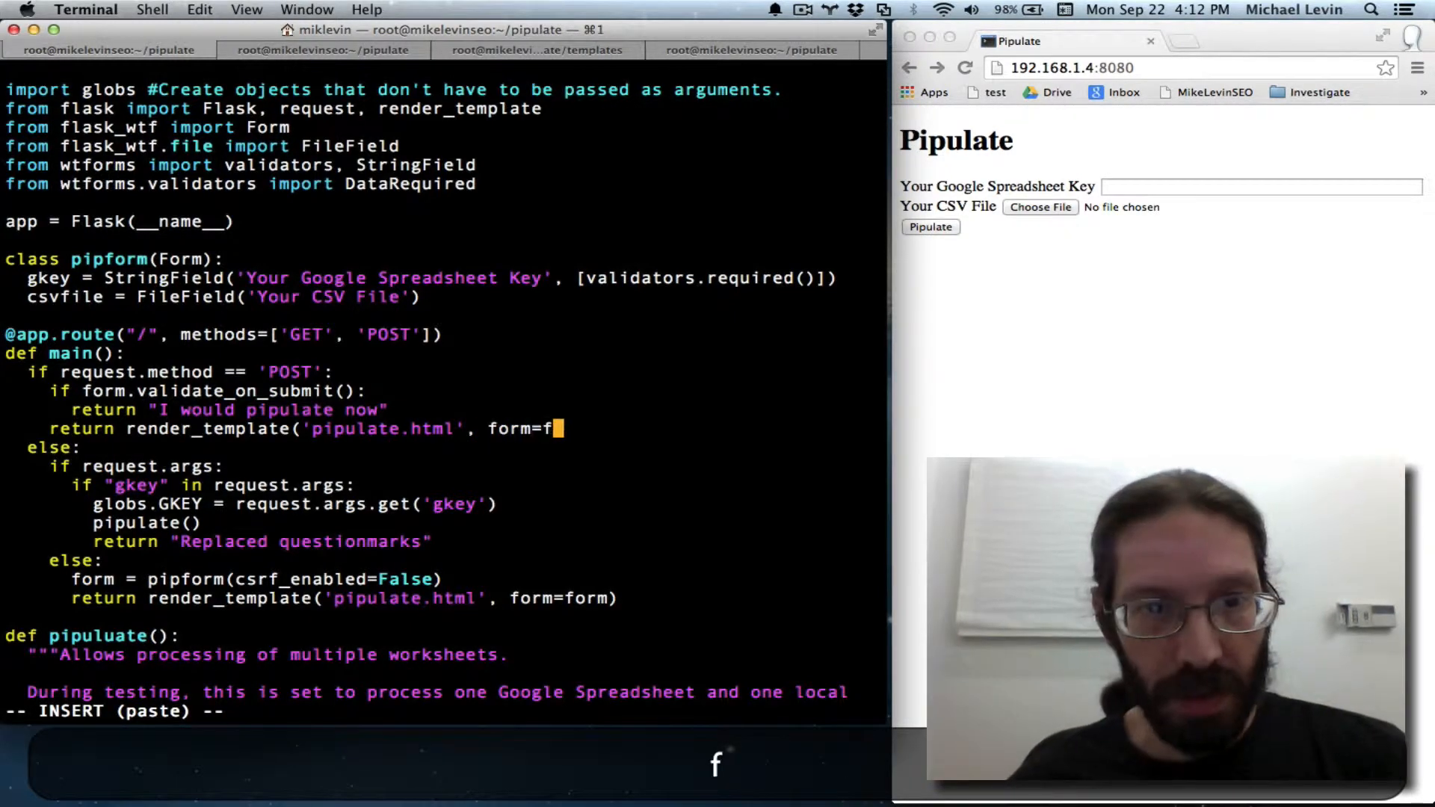
type("orm)")
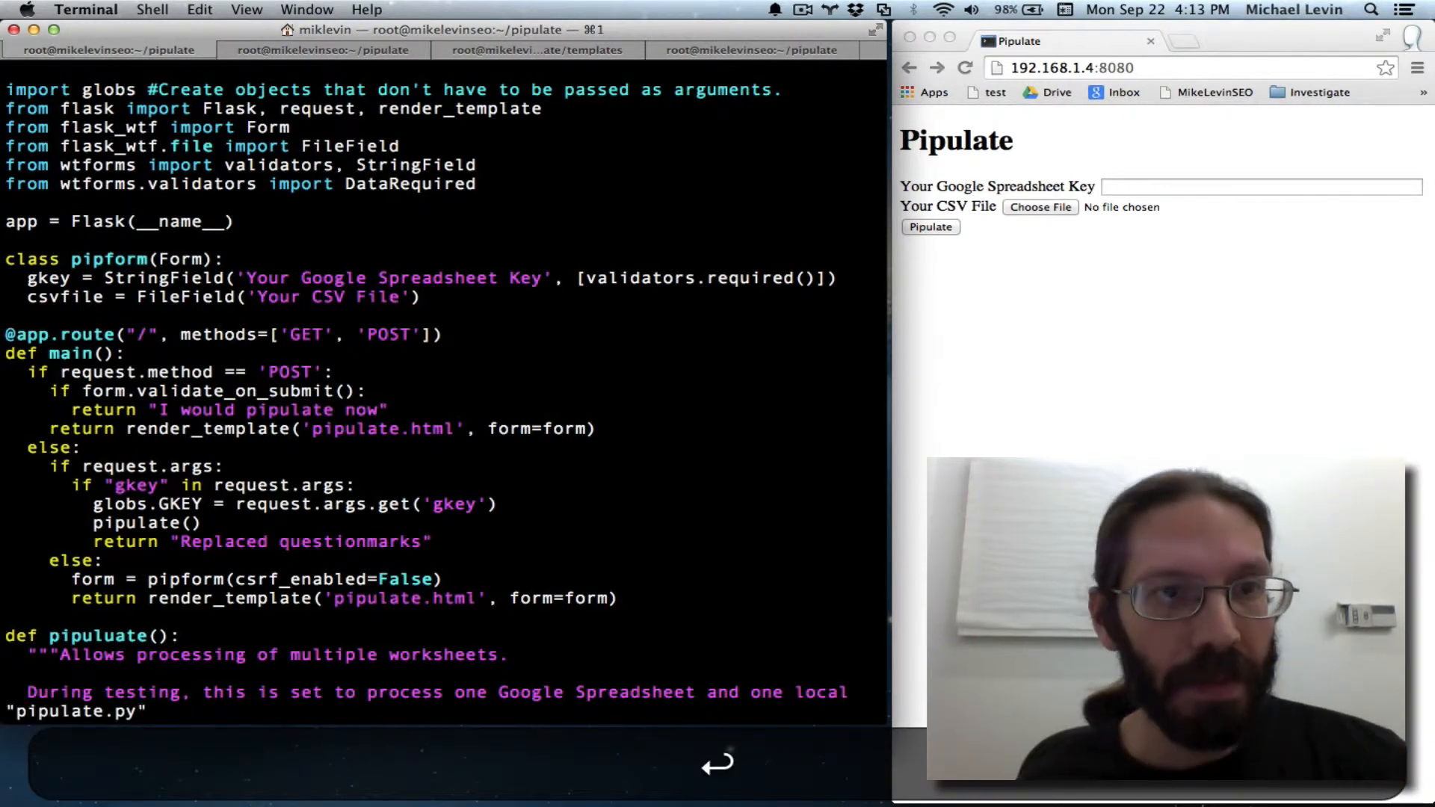
Step: Reload the Pipulate page and submit with an empty key, hitting the UnboundLocalError traceback for 'form'
left_click(314, 51)
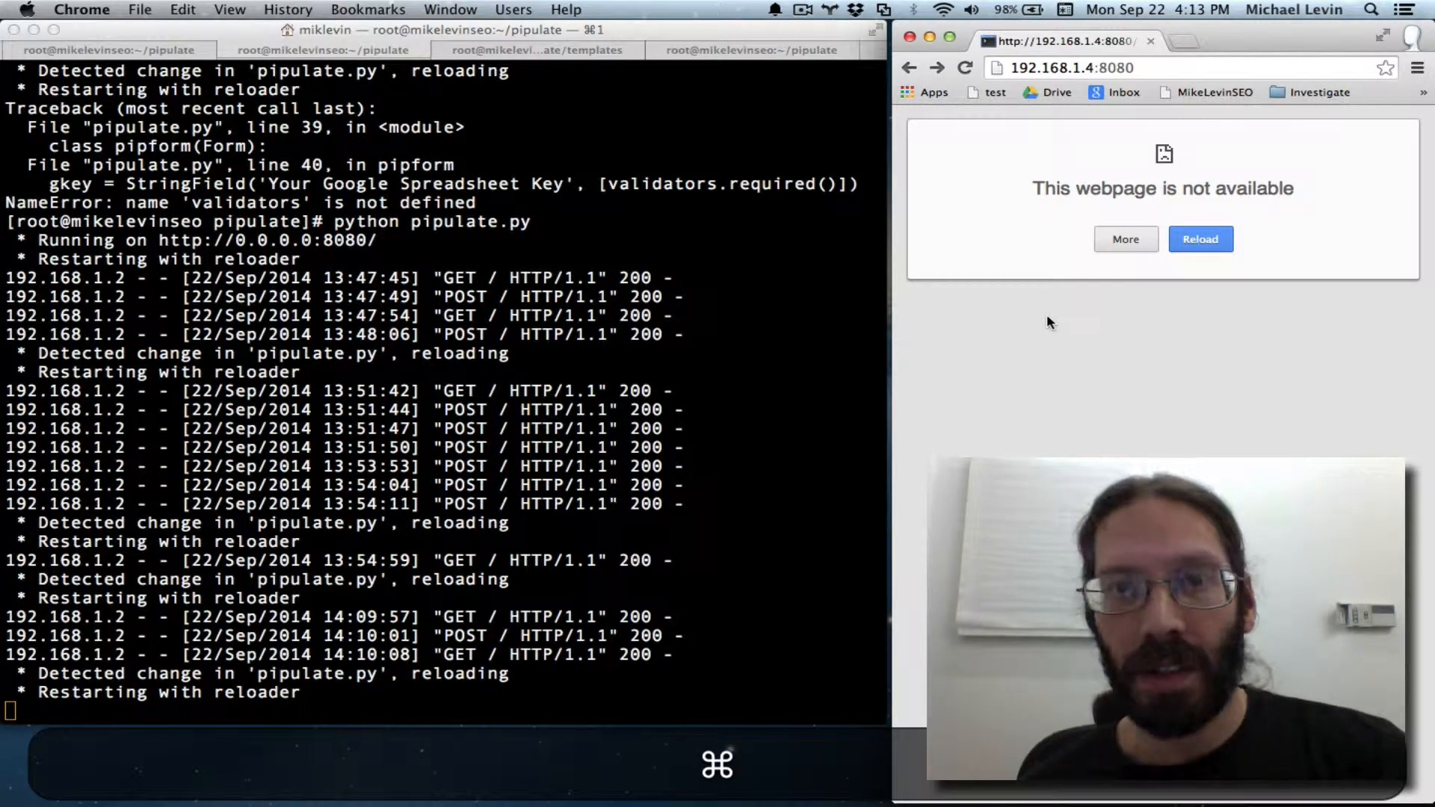
left_click(1201, 239)
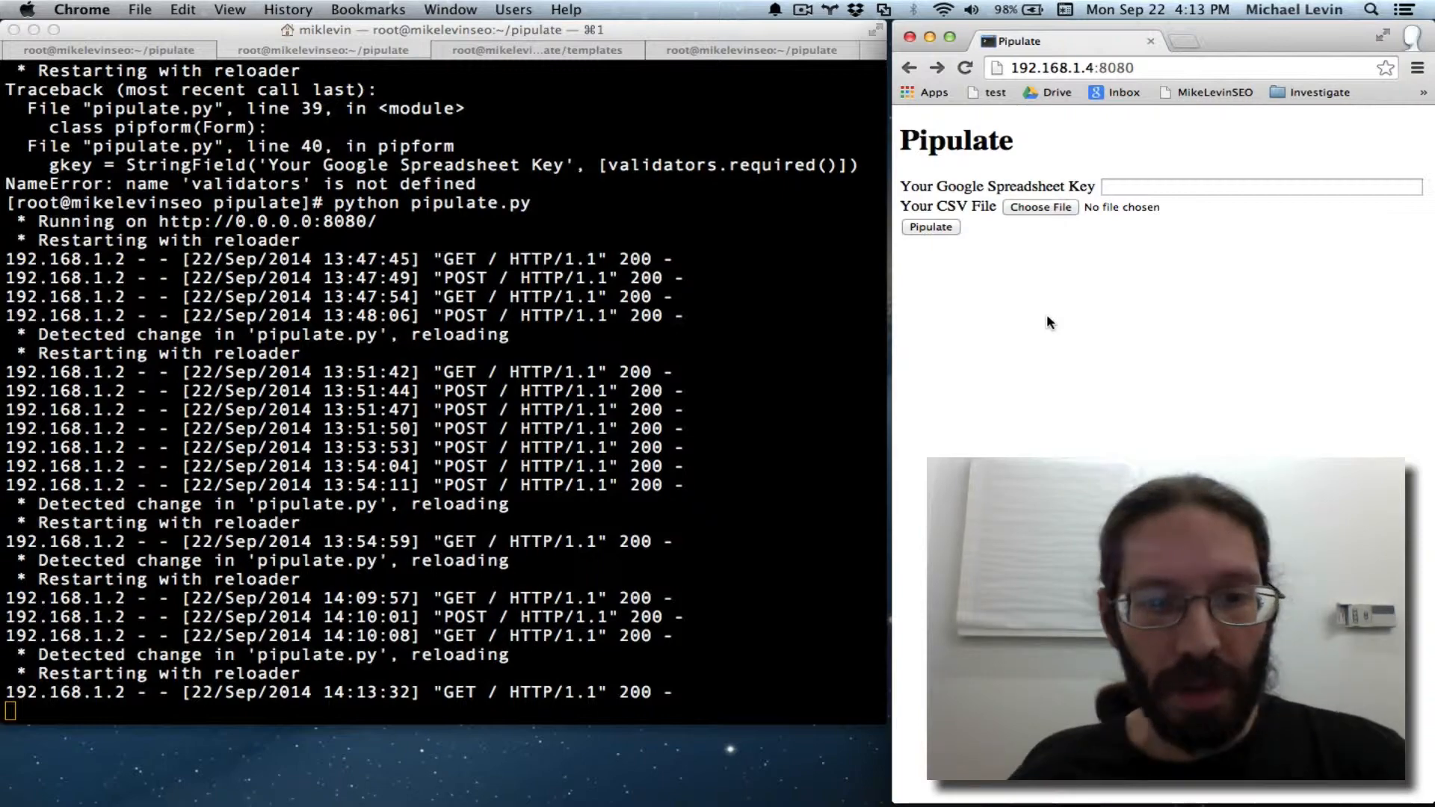
left_click(930, 227)
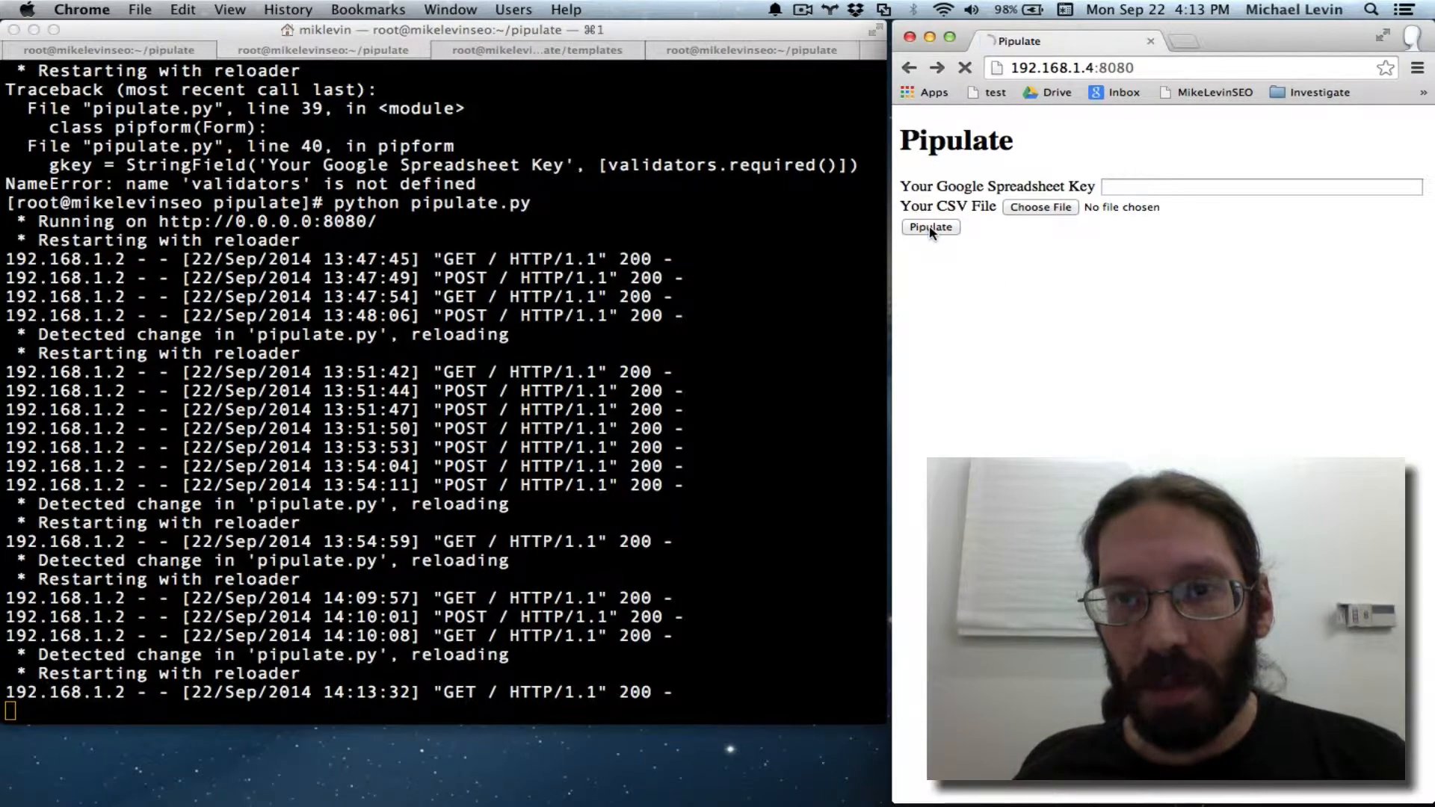
left_click(930, 227)
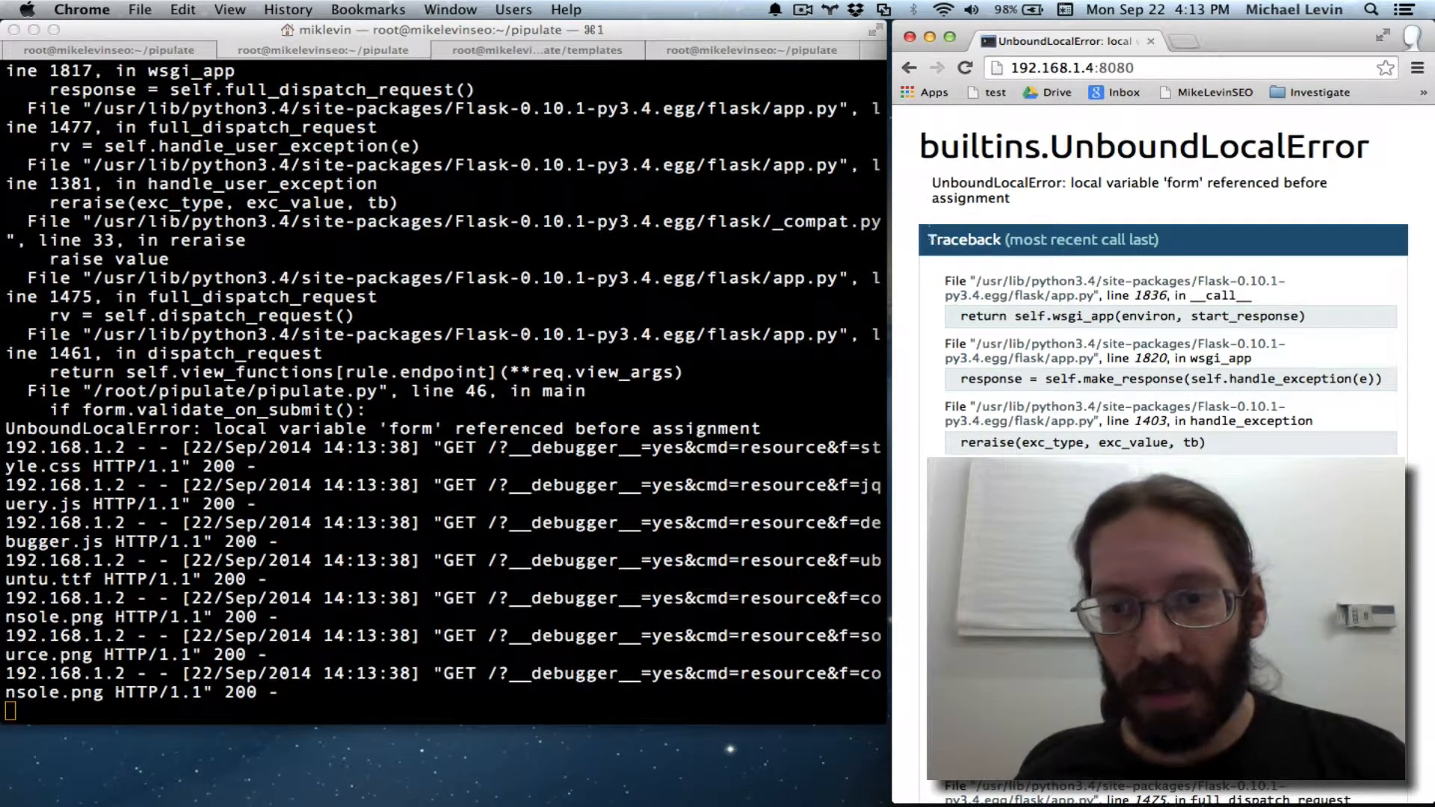
scroll("down", 3)
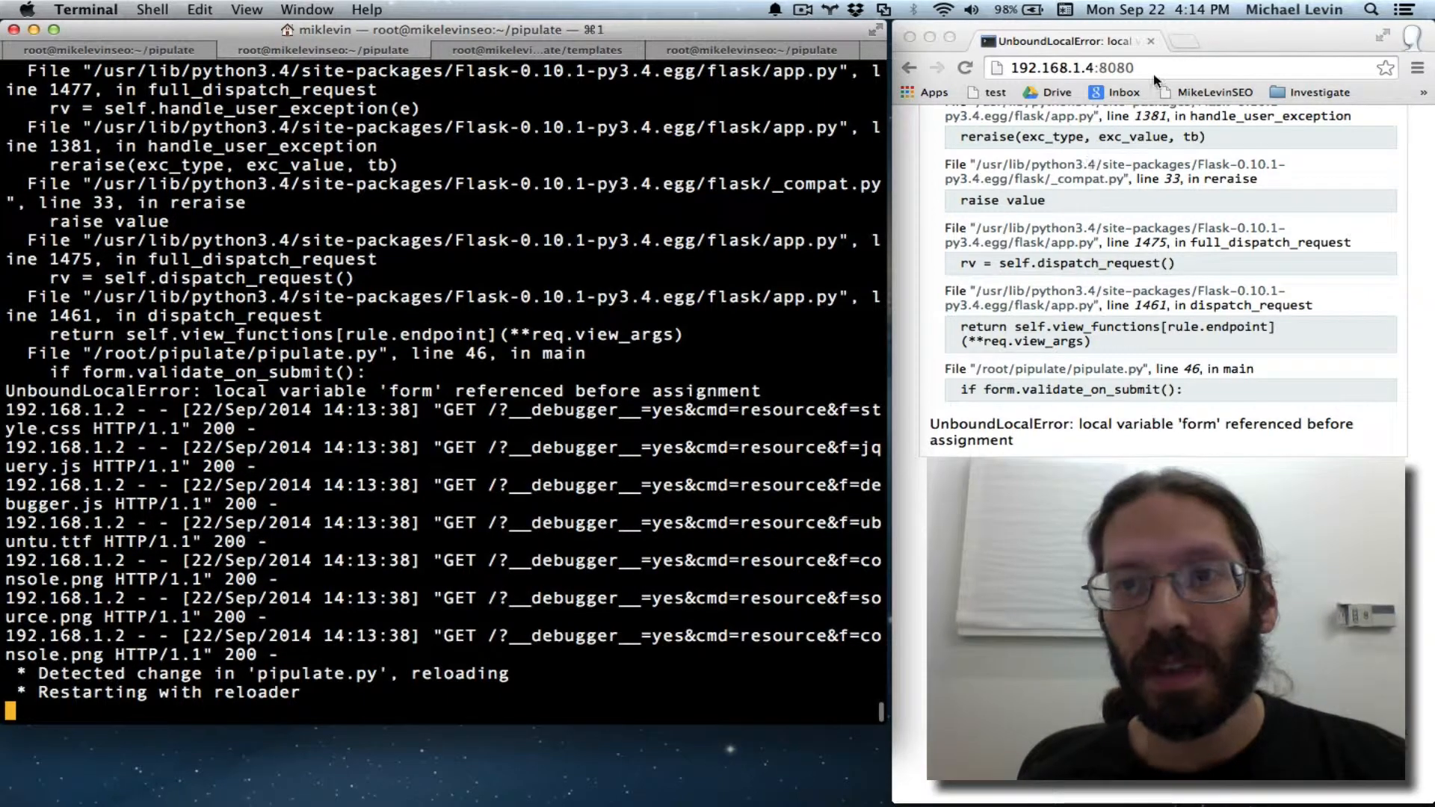
Step: Reload the Pipulate page and confirm empty submissions just redisplay the form
left_click(1152, 69)
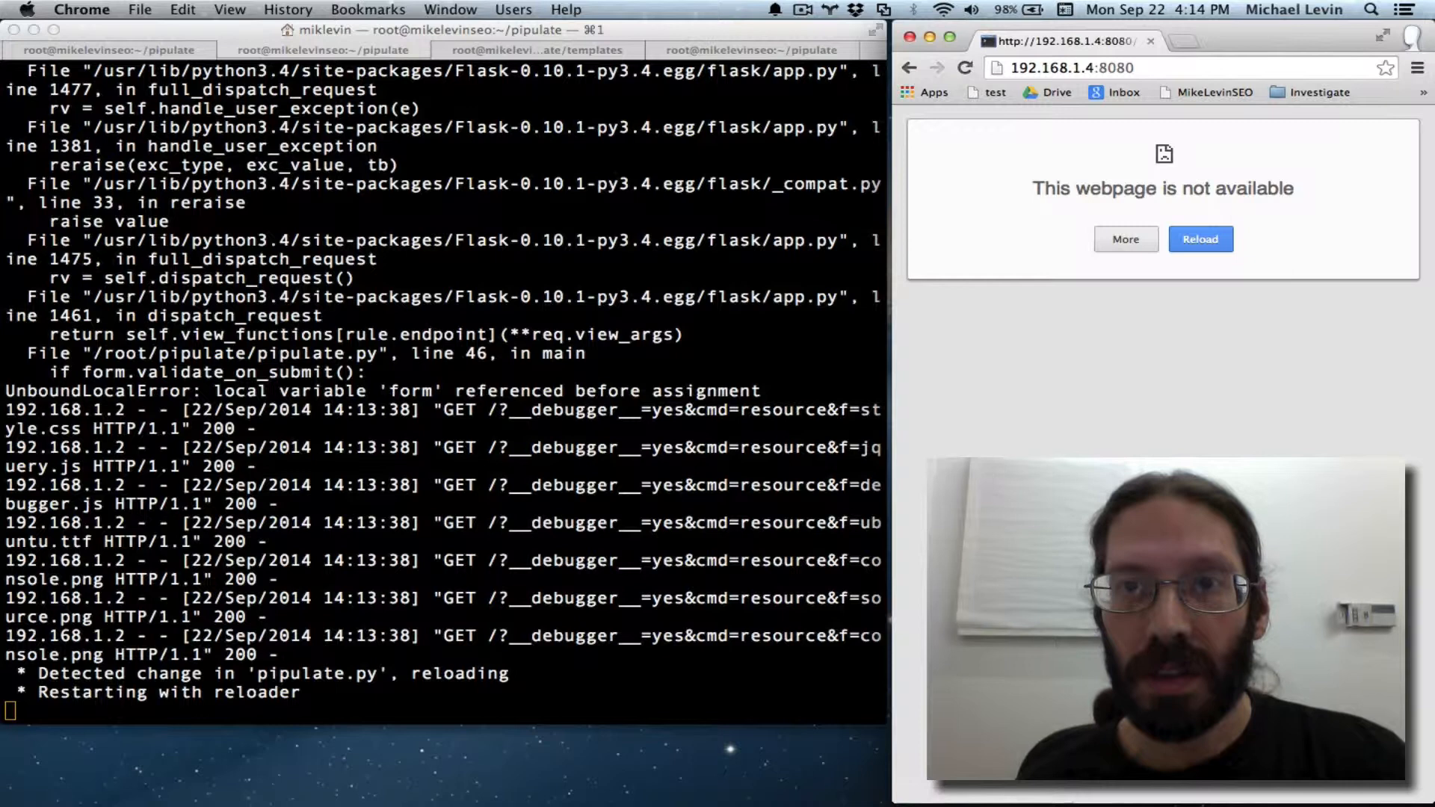
left_click(1199, 238)
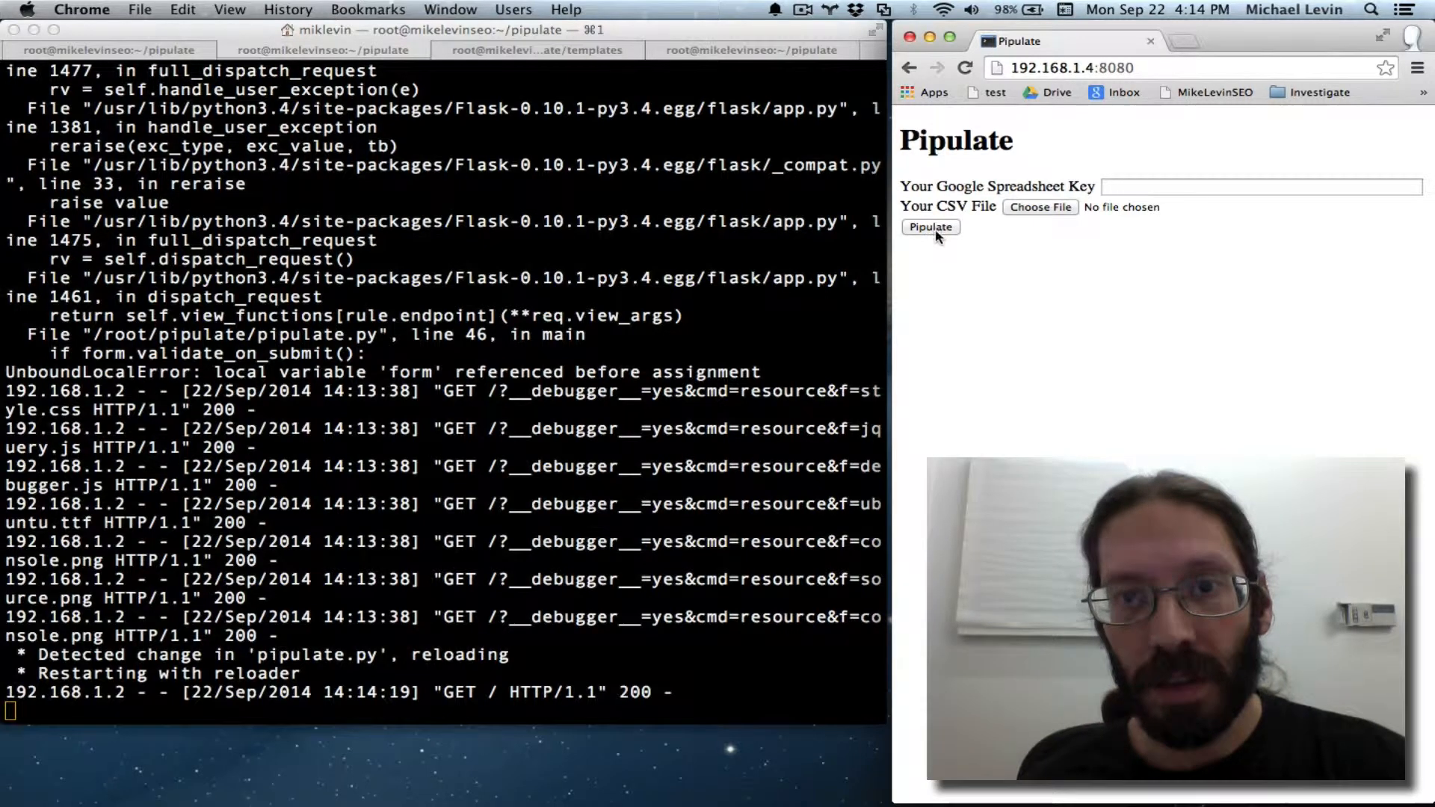
left_click(930, 227)
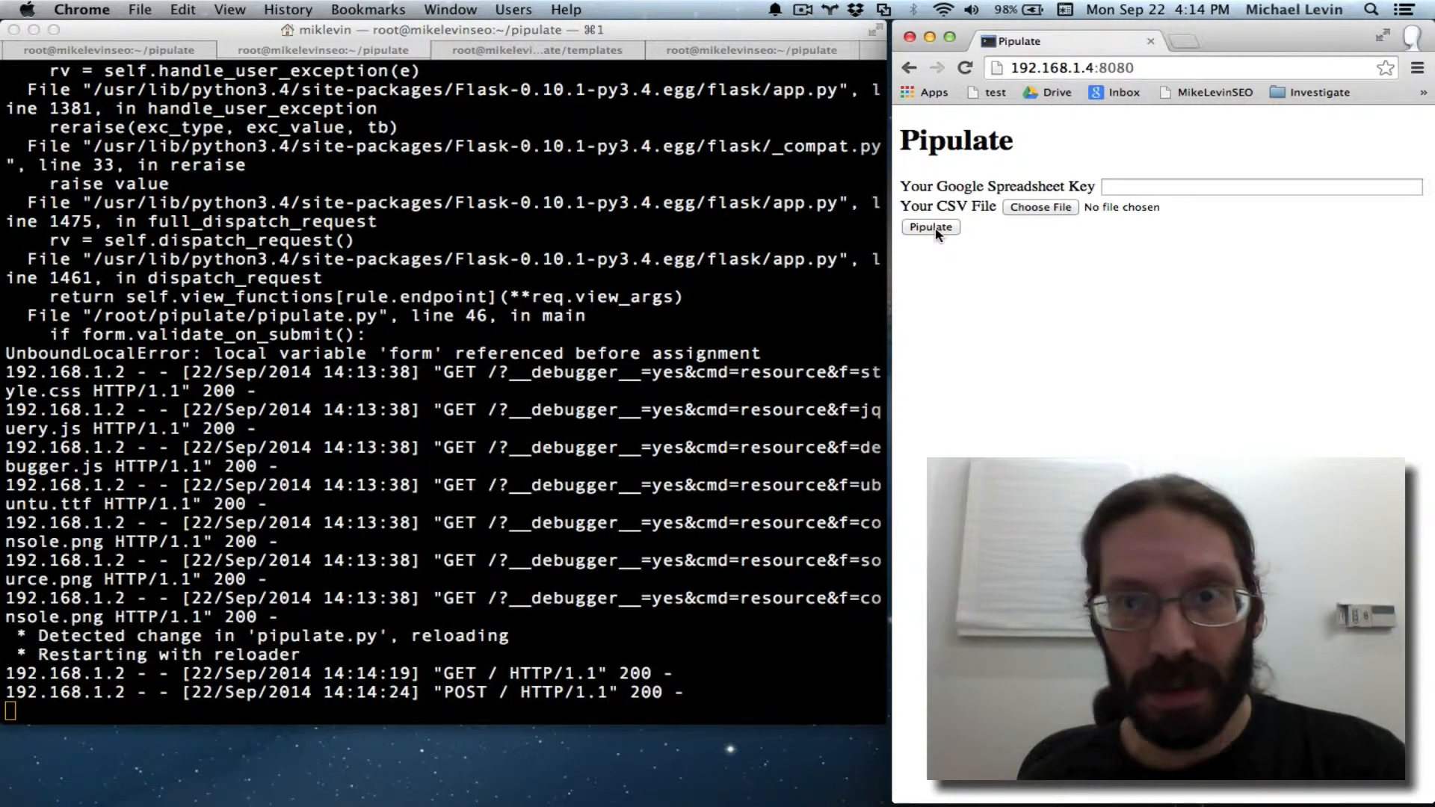
left_click(930, 227)
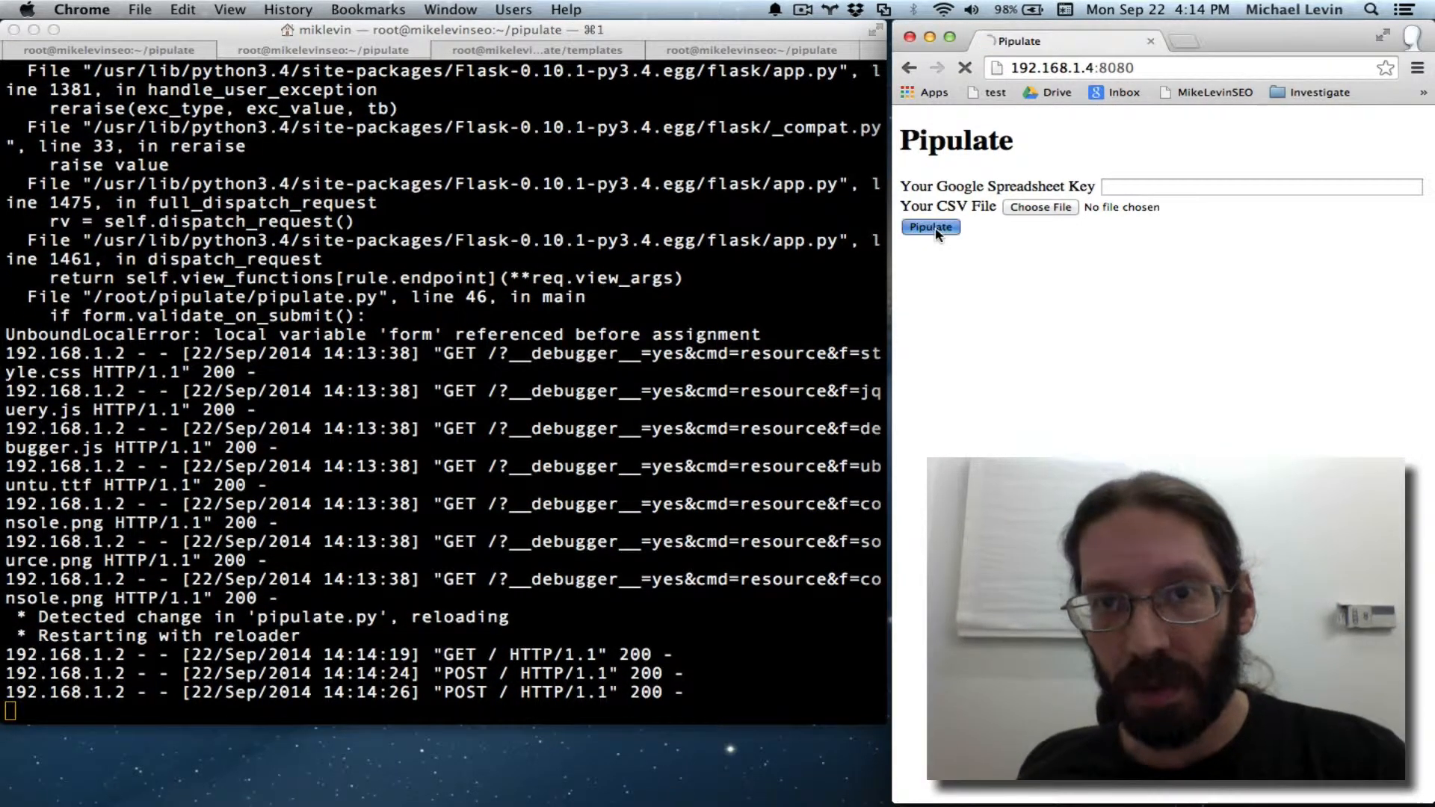
Step: Submit with spreadsheet key 'dfgsergfsdzgdz' and confirm "I would pipulate now" is returned
left_click(1260, 187)
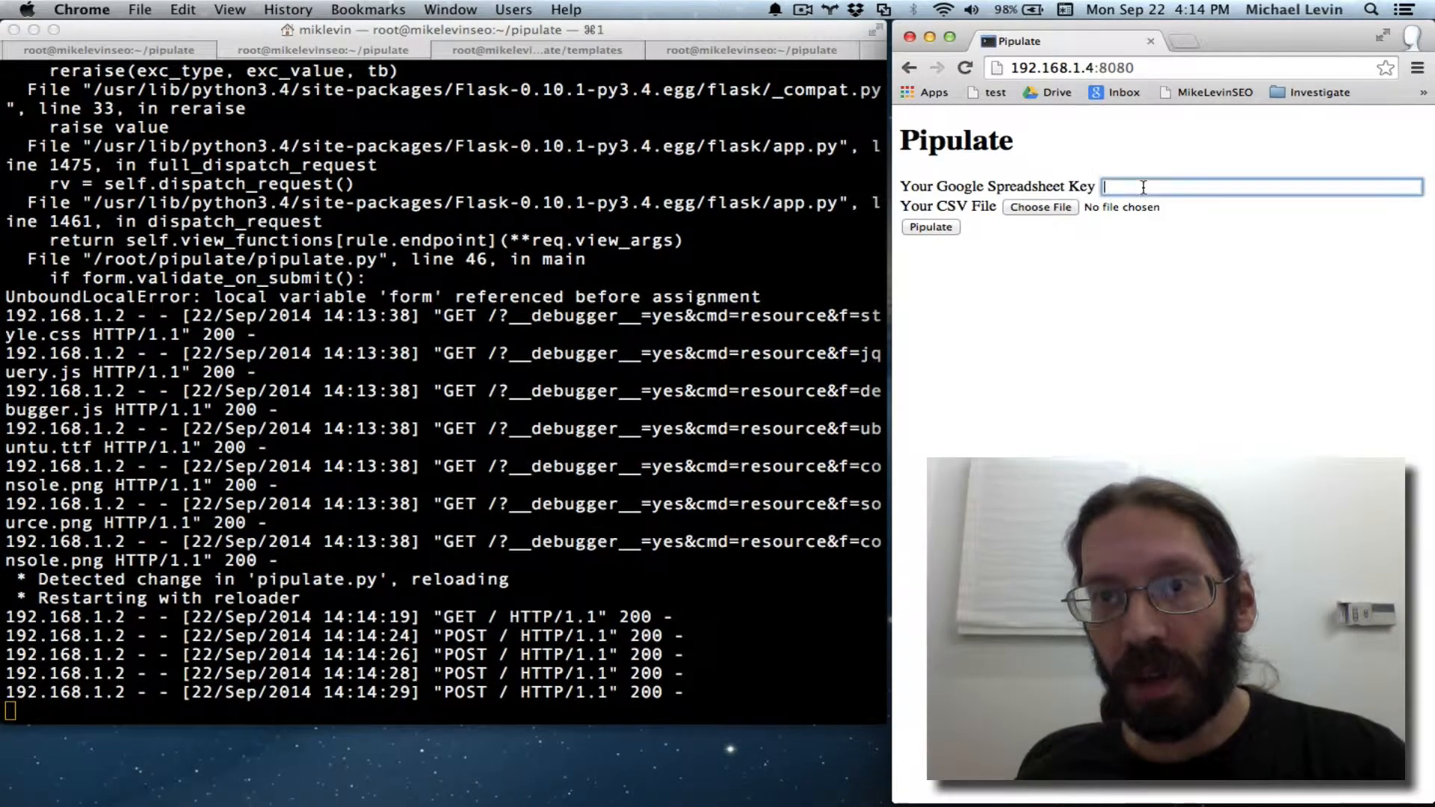
type("dfgsergfsdzgdz")
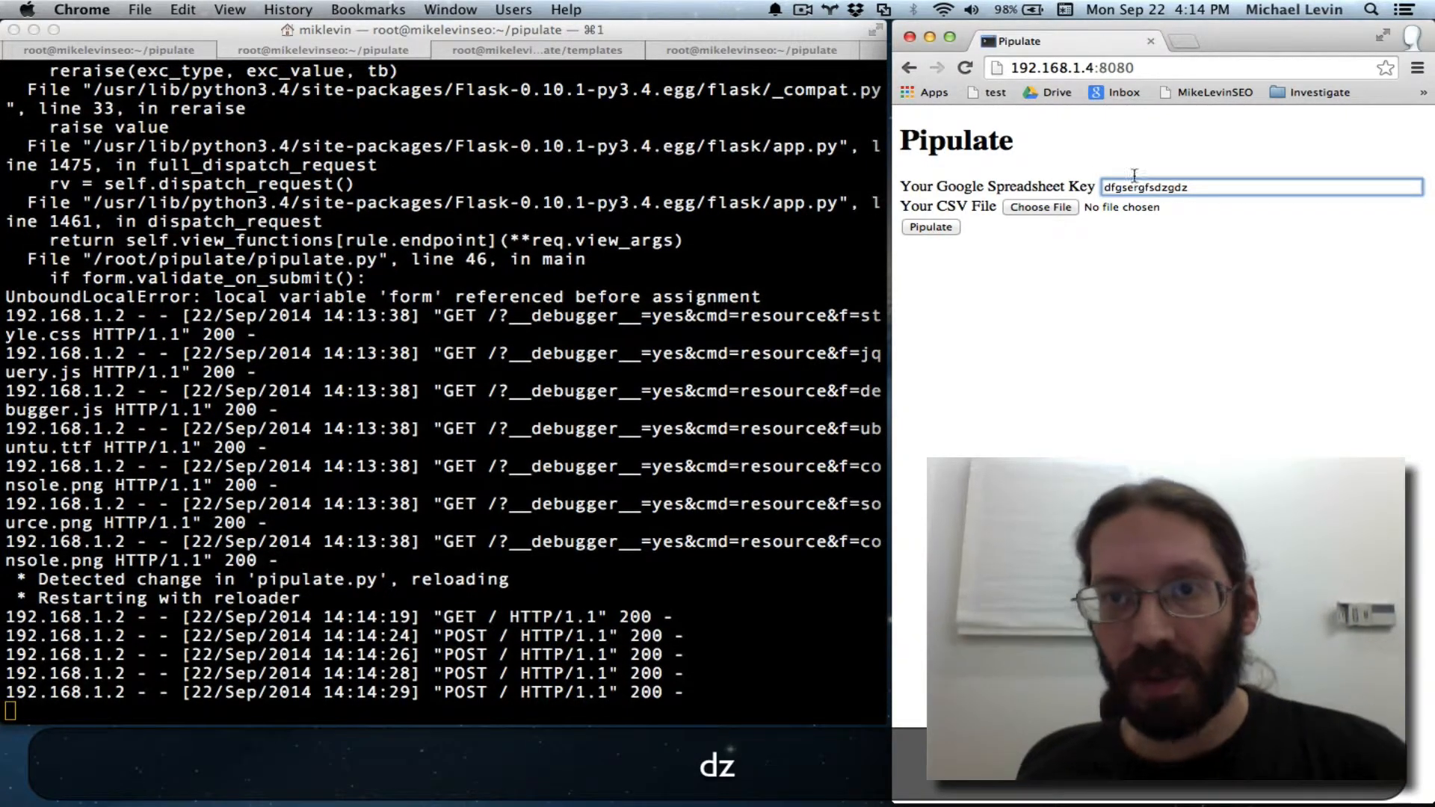
left_click(930, 227)
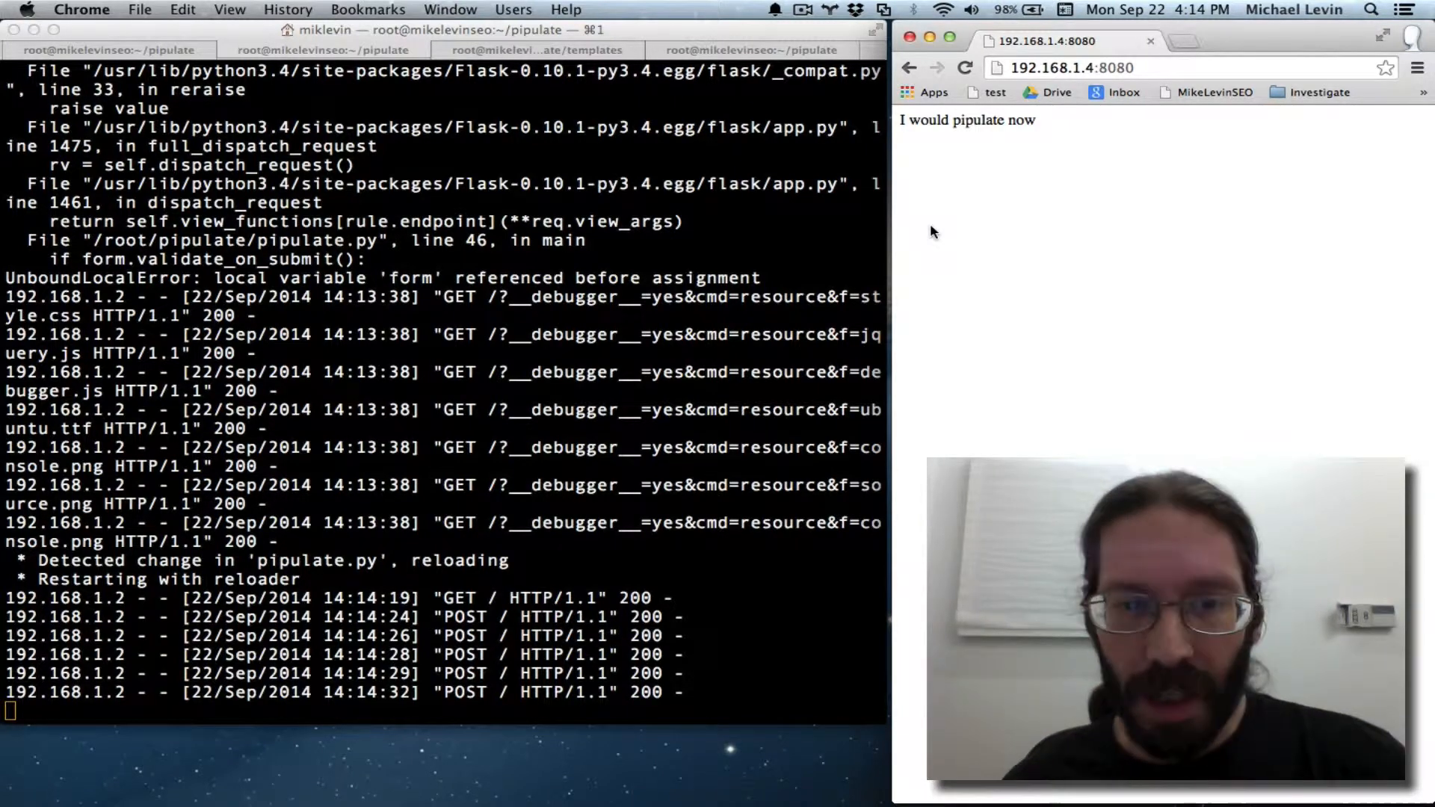
mouse_move(864, 167)
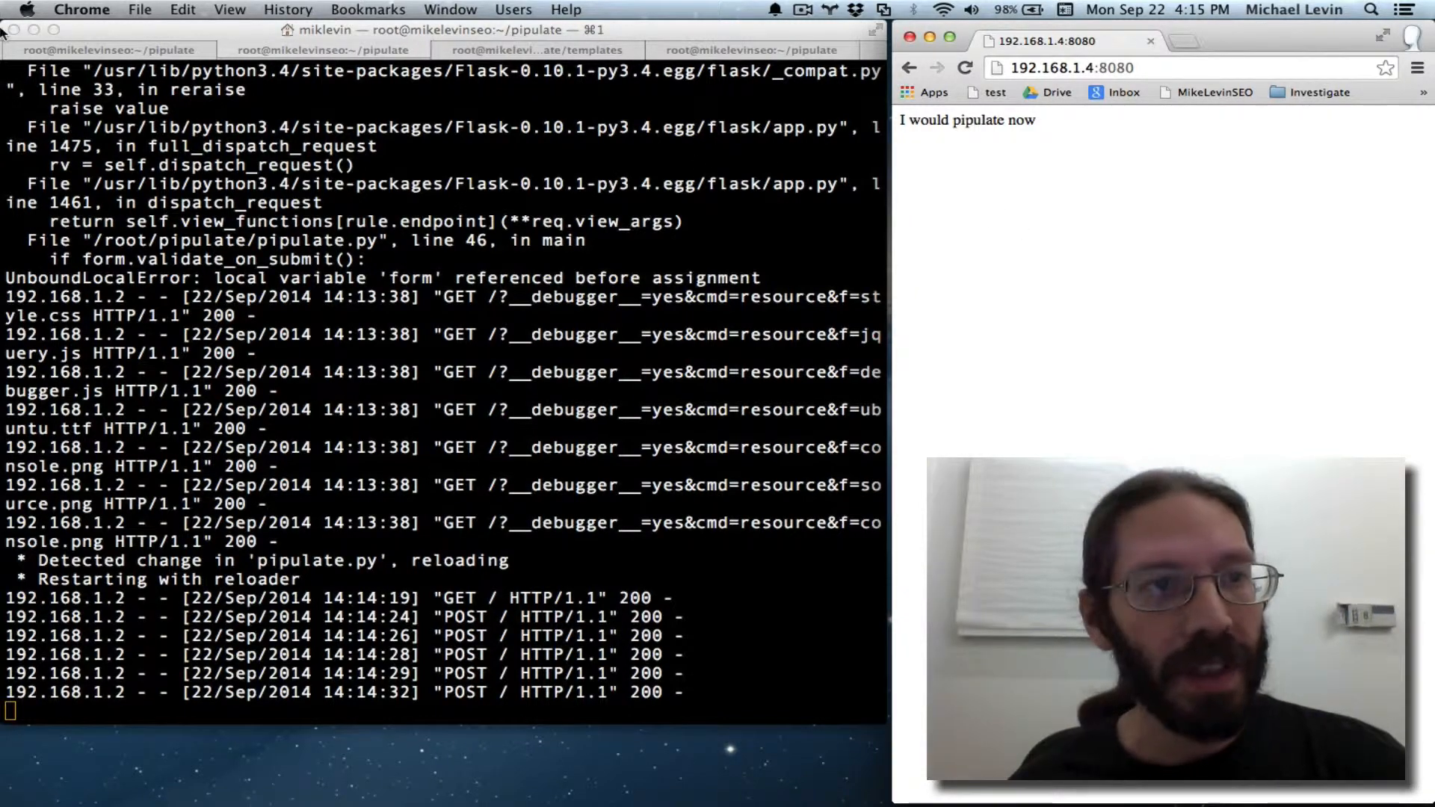
left_click(774, 49)
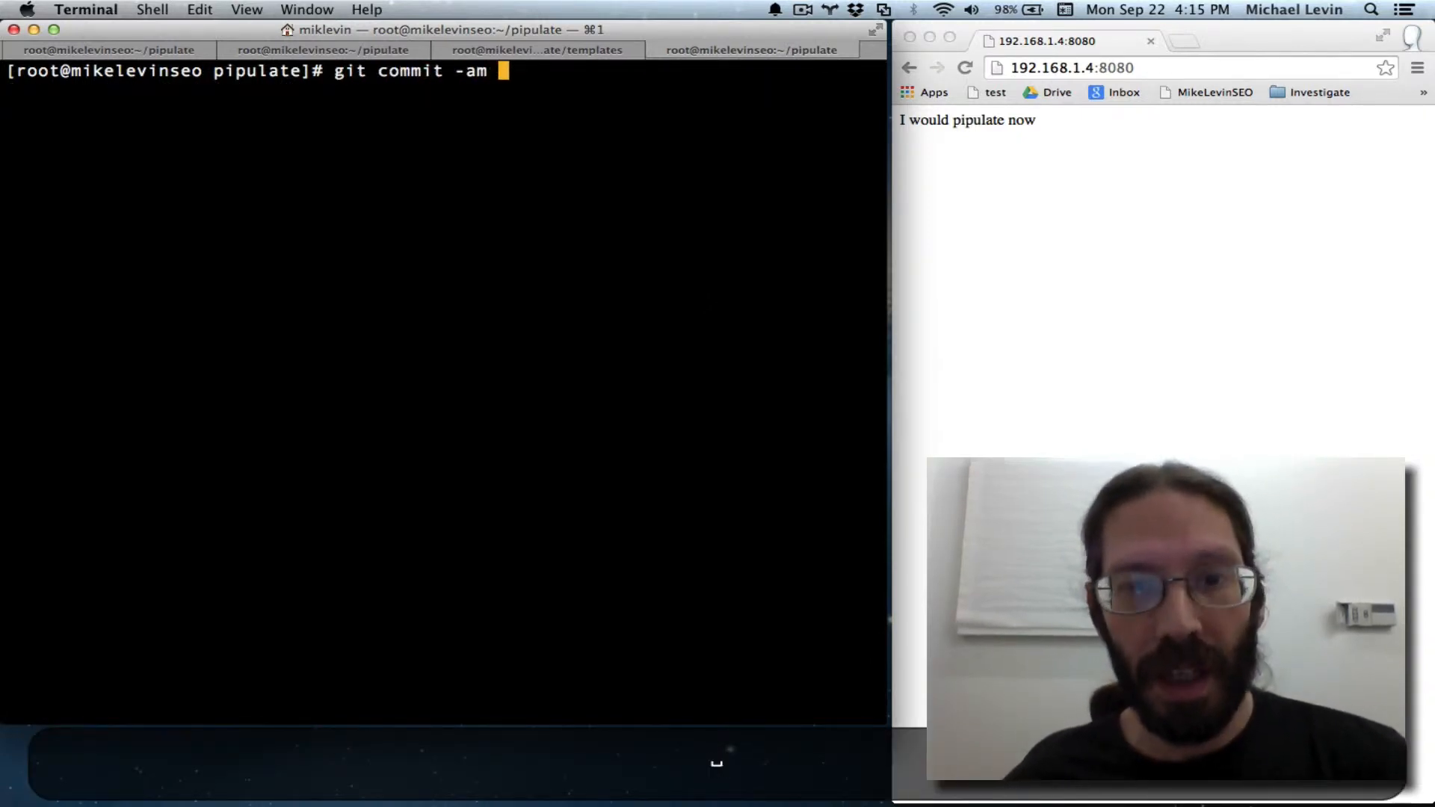
Step: Complete the git commit -am message "Added first field validation"
type("\"Added f")
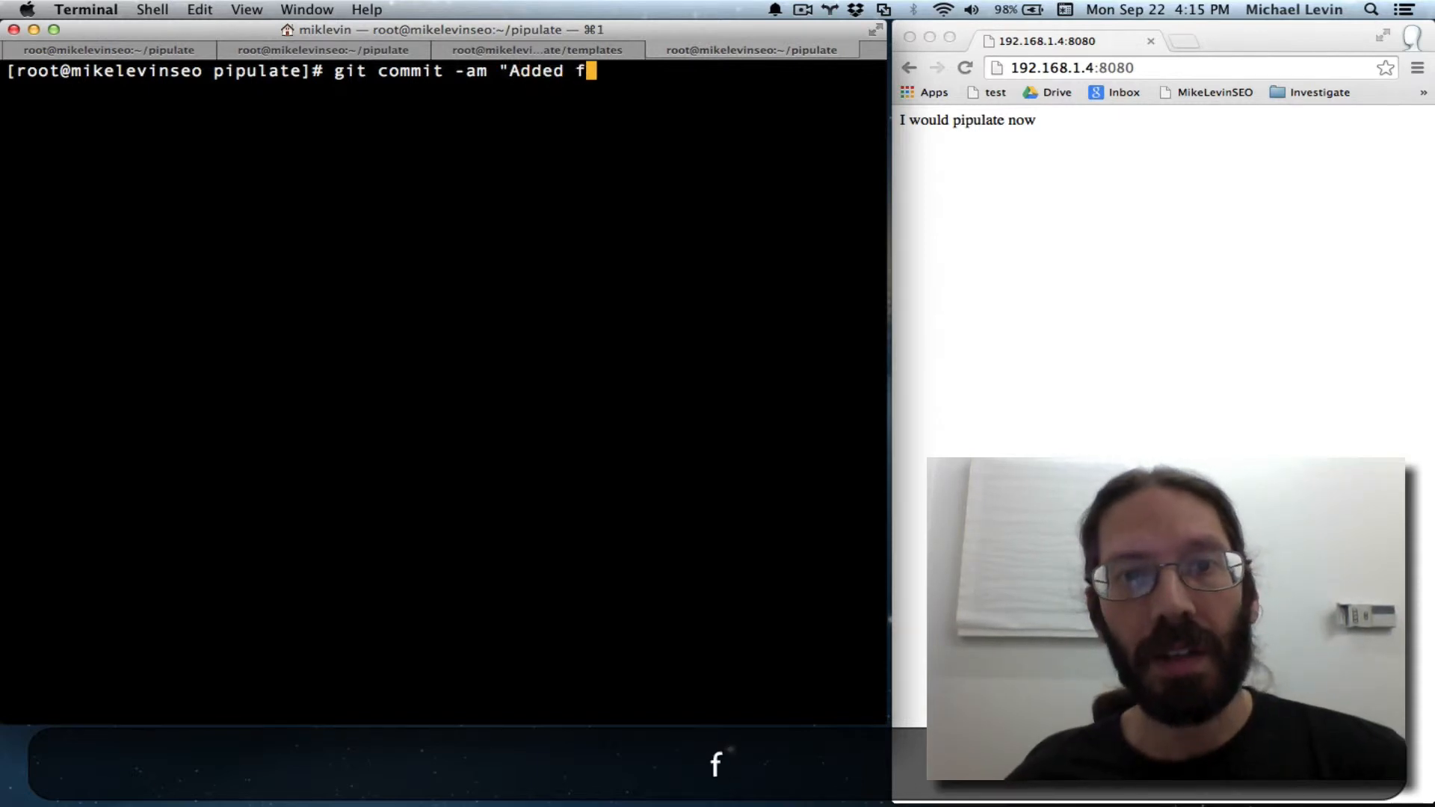
type("irst field valia")
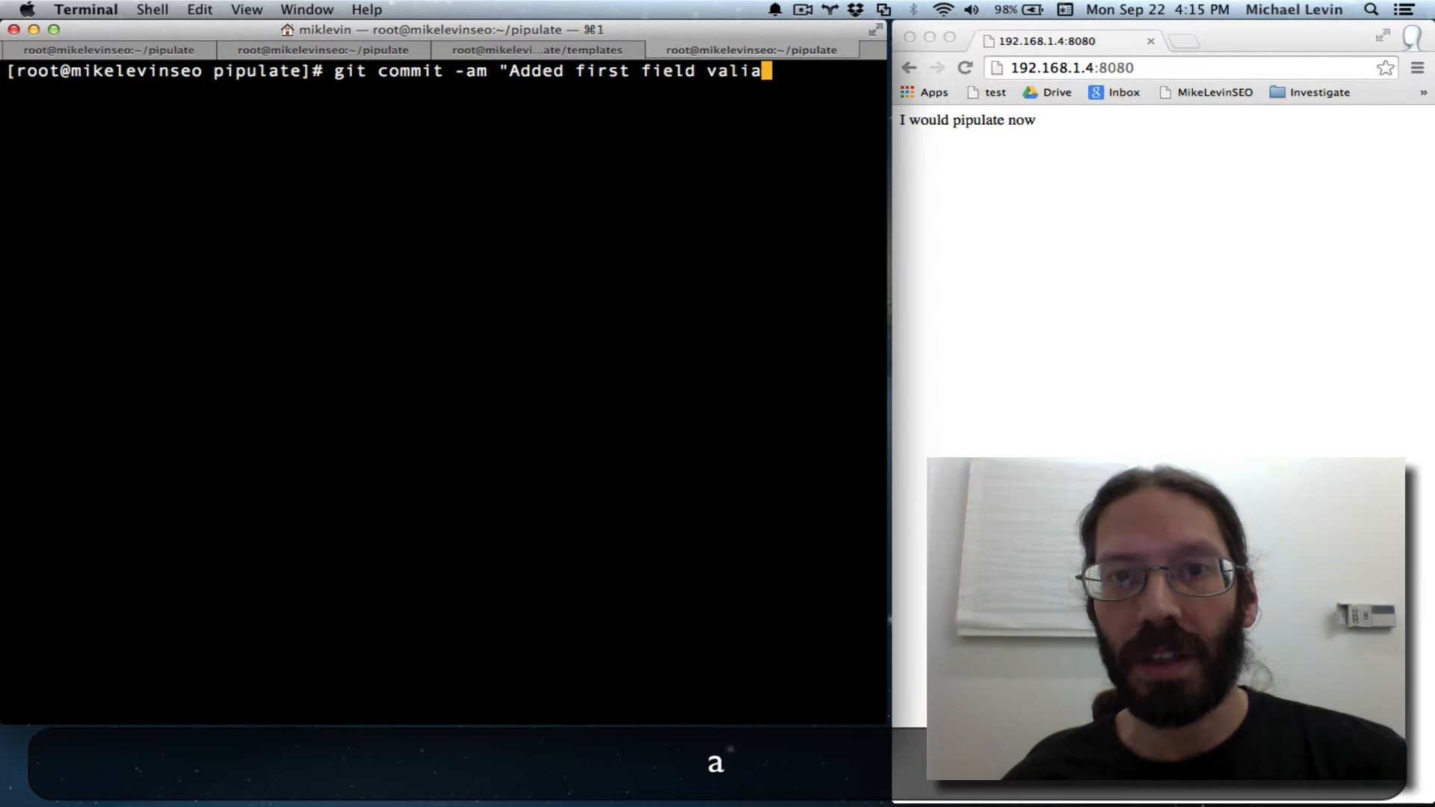
type("tion\"")
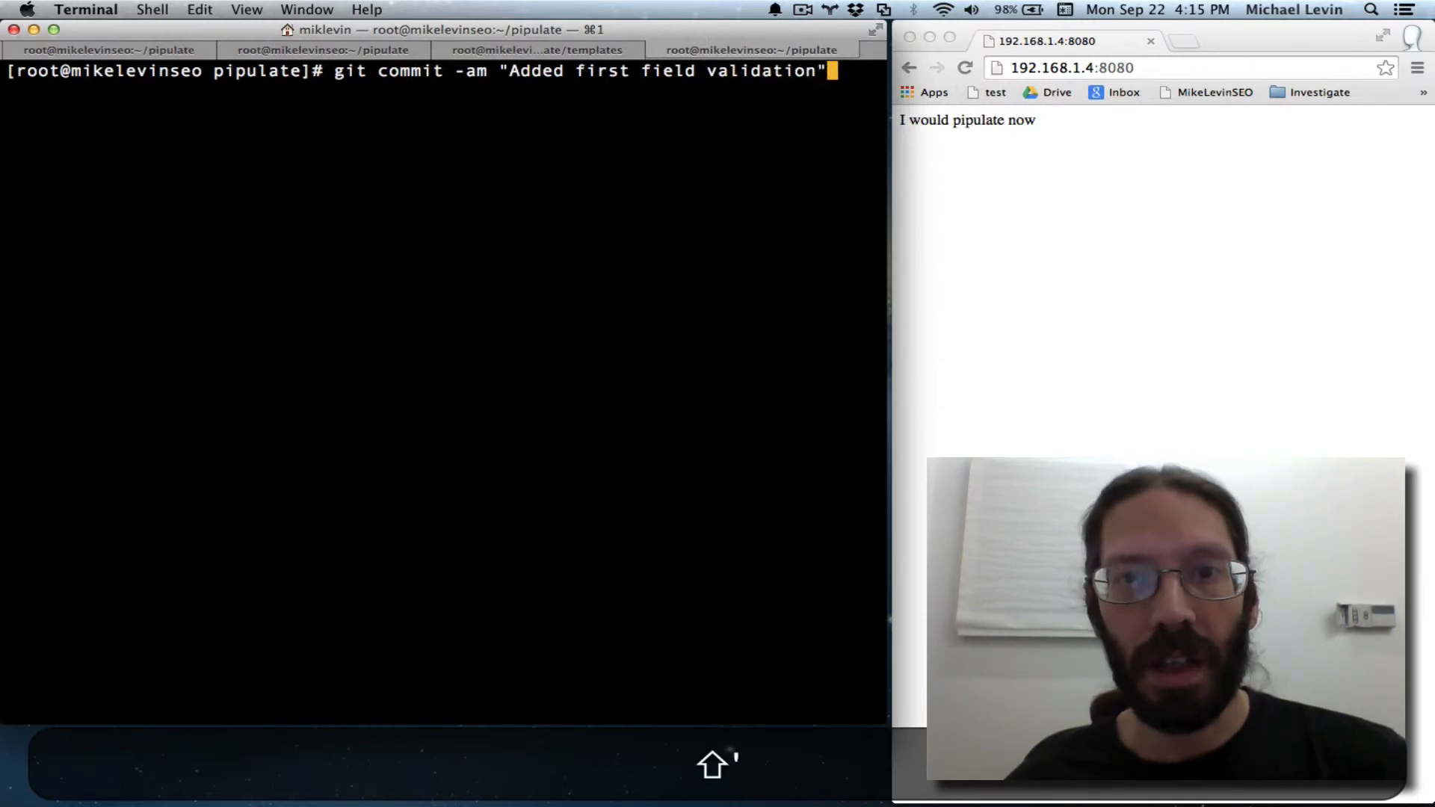